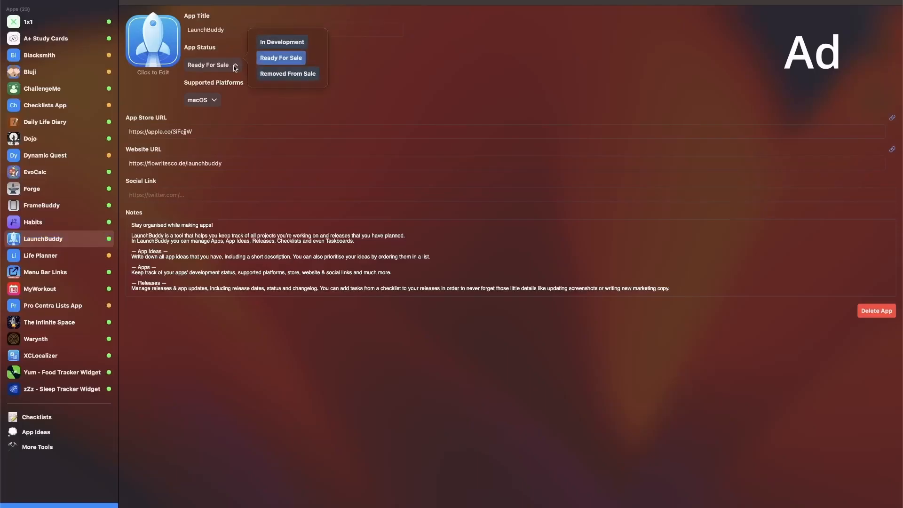
Keep status Ready For Sale, view the Taskboard and edit the in-progress task's description
{"action": "left_click", "coordinate": [281, 57]}
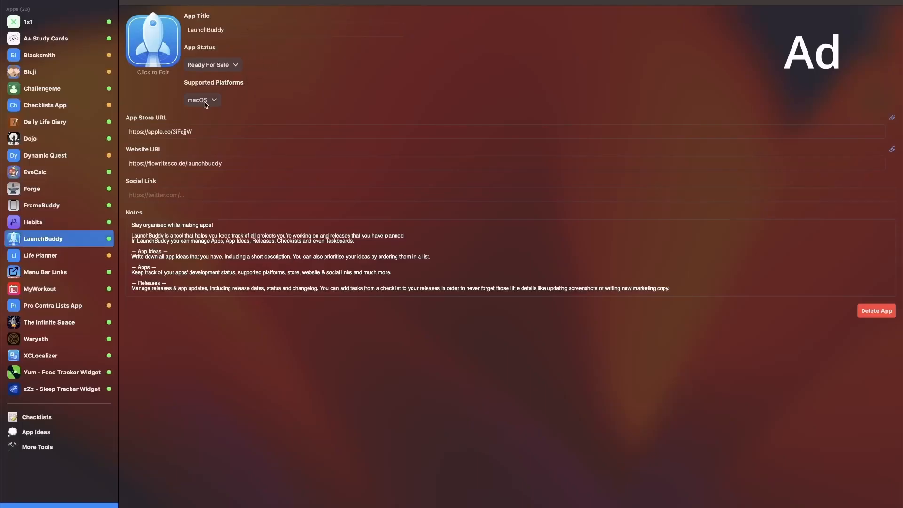
{"action": "left_click", "coordinate": [202, 100]}
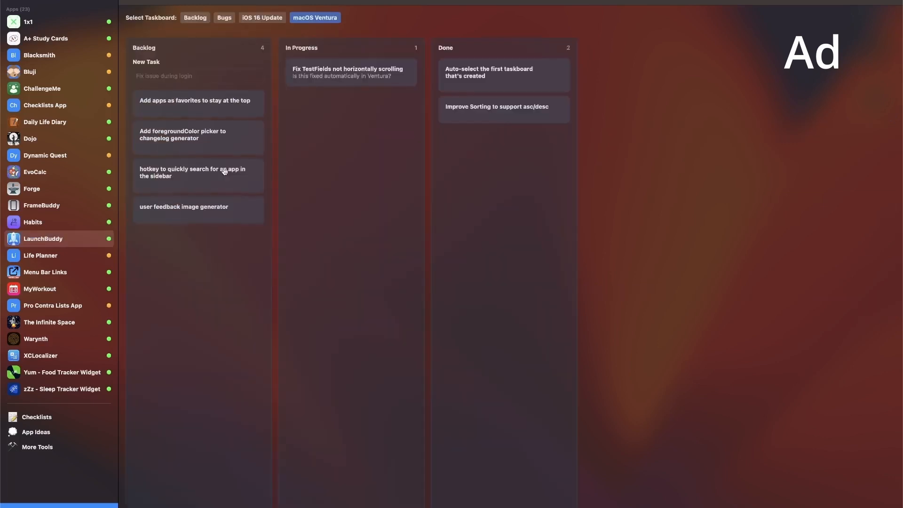
{"action": "left_click_drag", "start_coordinate": [196, 100], "coordinate": [306, 112]}
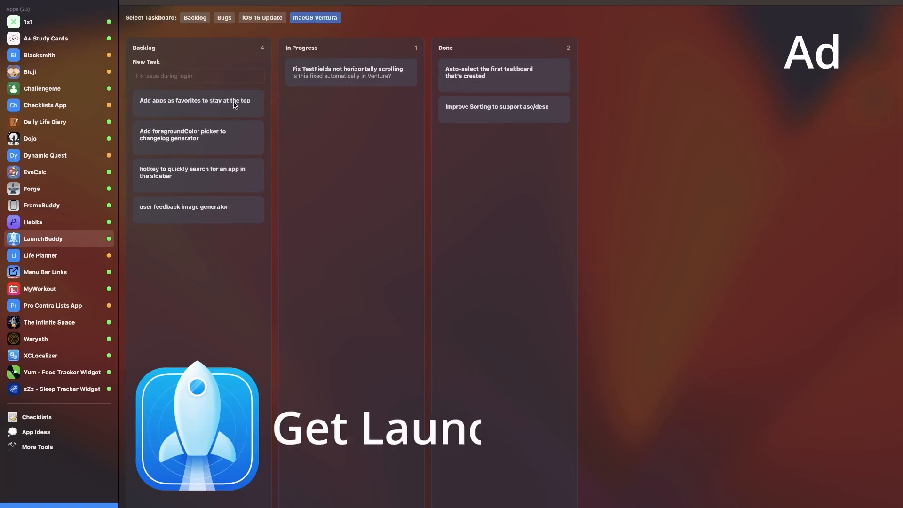
{"action": "left_click", "coordinate": [351, 72]}
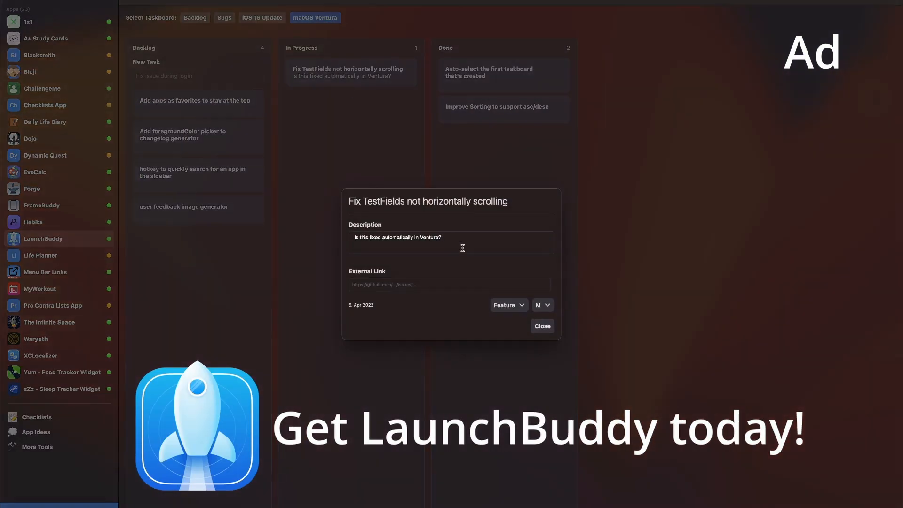
{"action": "left_click", "coordinate": [507, 304]}
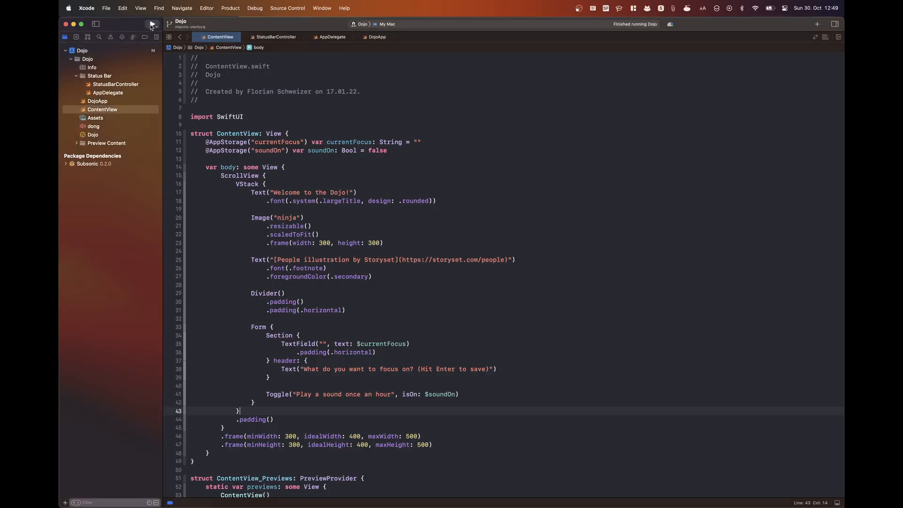
Launch Dojo and enter "do stuff" as the focus in its popover
{"action": "left_click", "coordinate": [150, 25]}
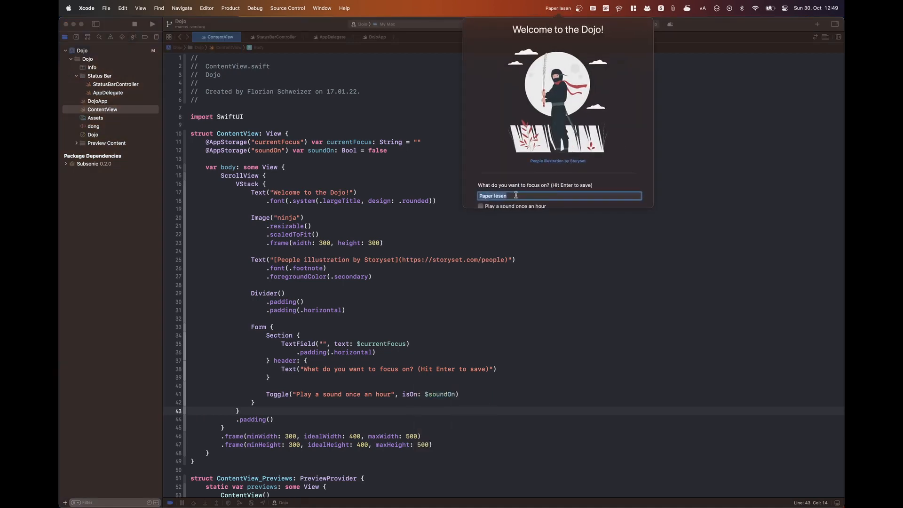
{"action": "type", "text": "do stuff"}
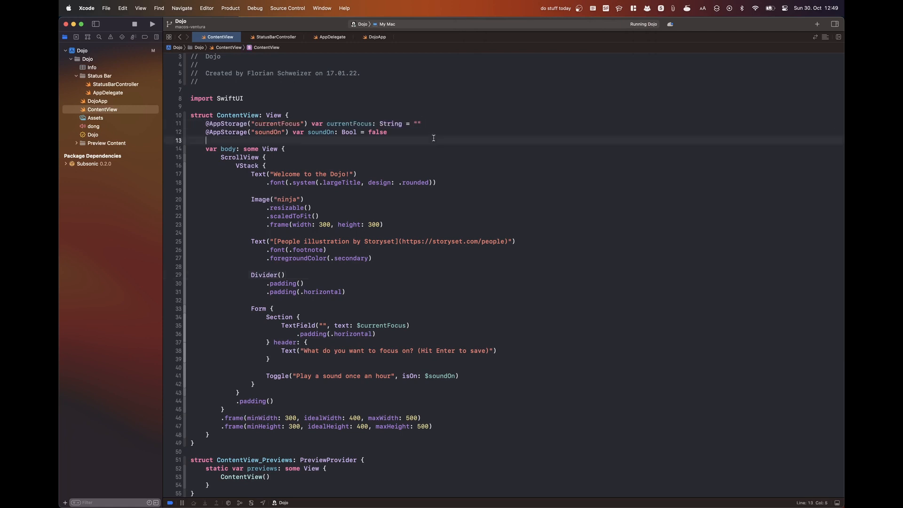
{"action": "scroll", "scroll_direction": "down", "scroll_amount": 3}
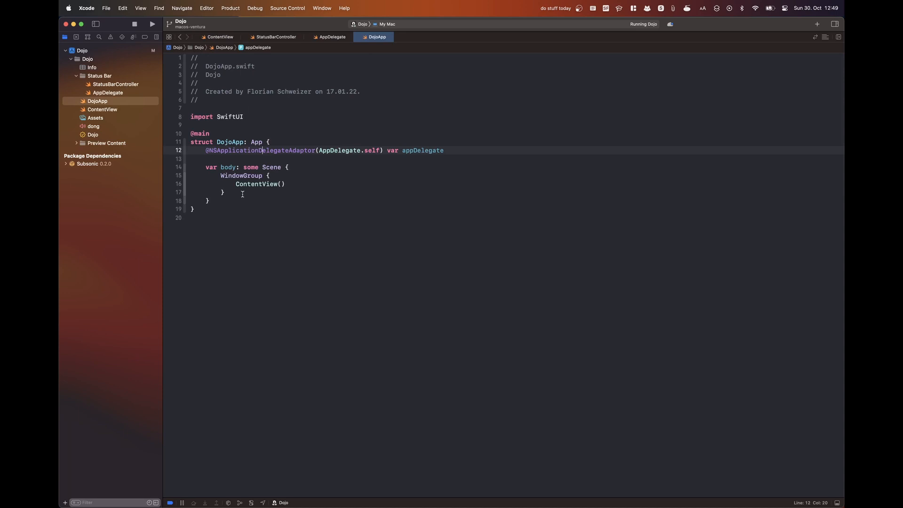
{"action": "double_click", "coordinate": [241, 175]}
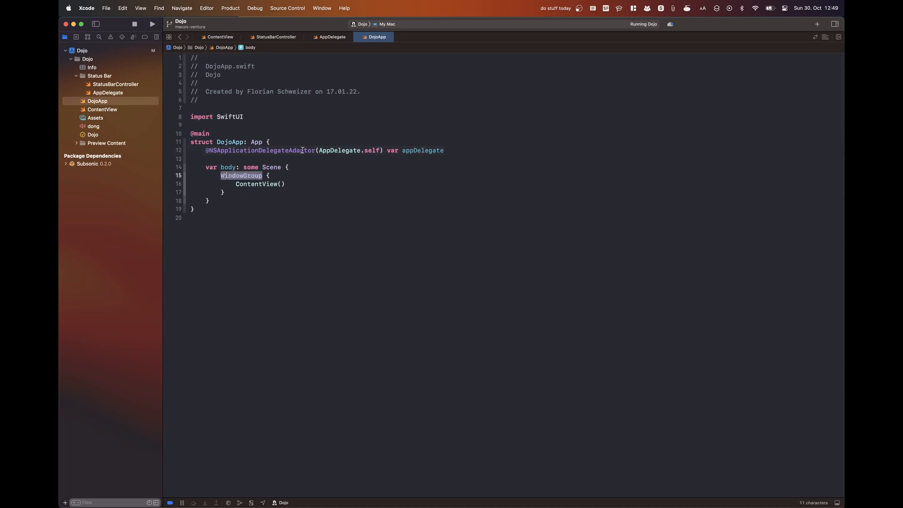
{"action": "left_click", "coordinate": [102, 109]}
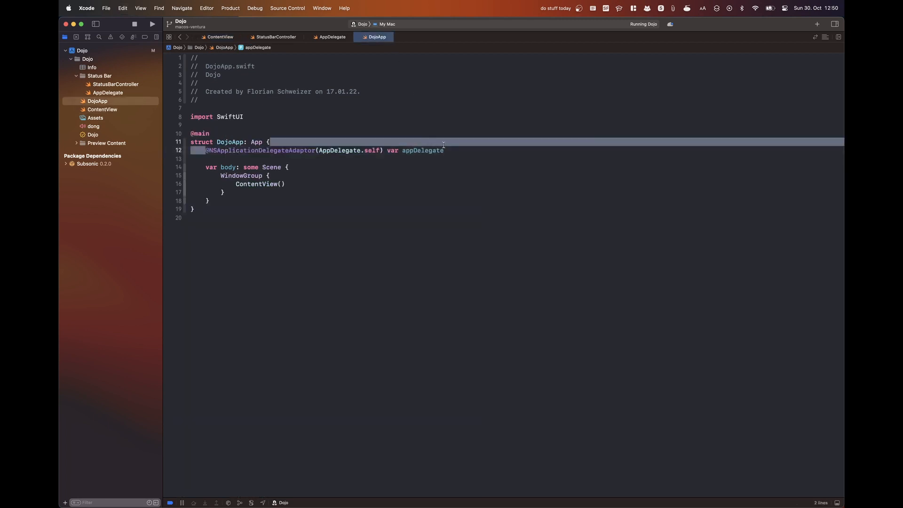
{"action": "type", "text": "@AppStorage(\"currentFocus\") var currentFocus: String = \"\""}
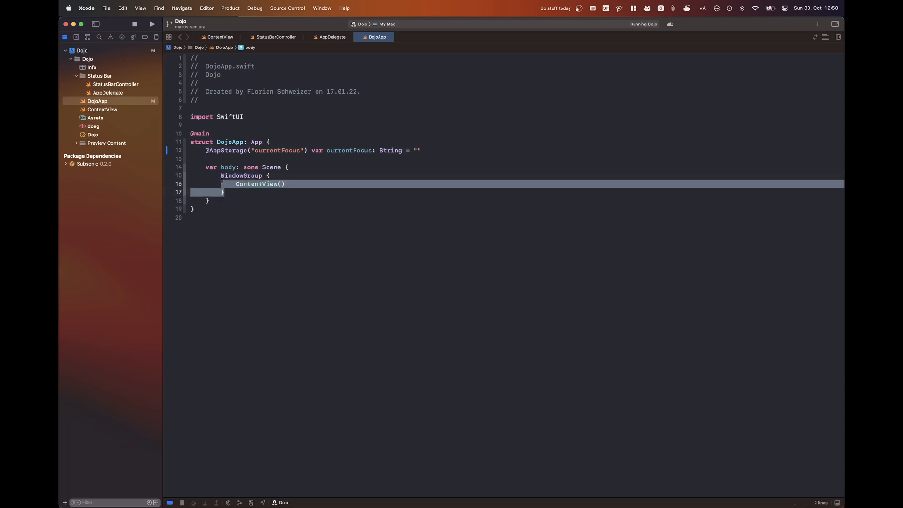
{"action": "type", "text": "MenuBarExtra {"}
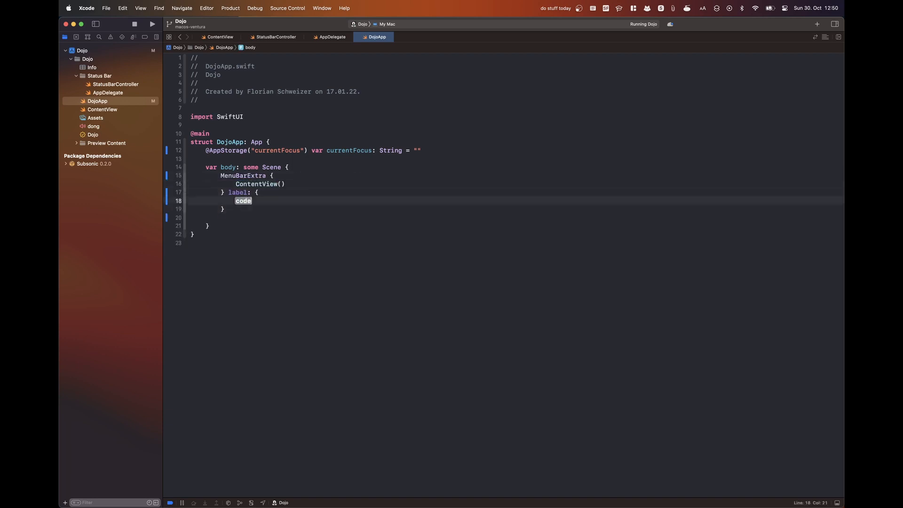
{"action": "type", "text": "Label"}
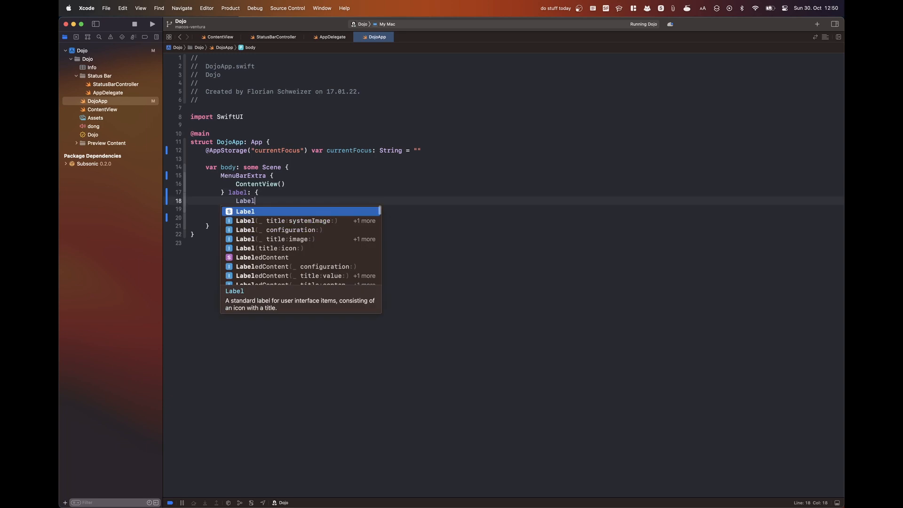
{"action": "key", "text": "Down"}
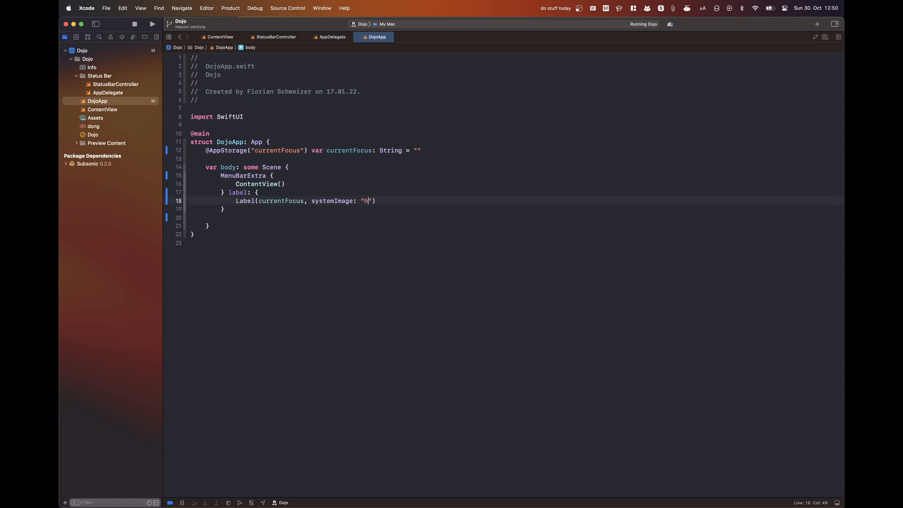
{"action": "type", "text": "ouse"}
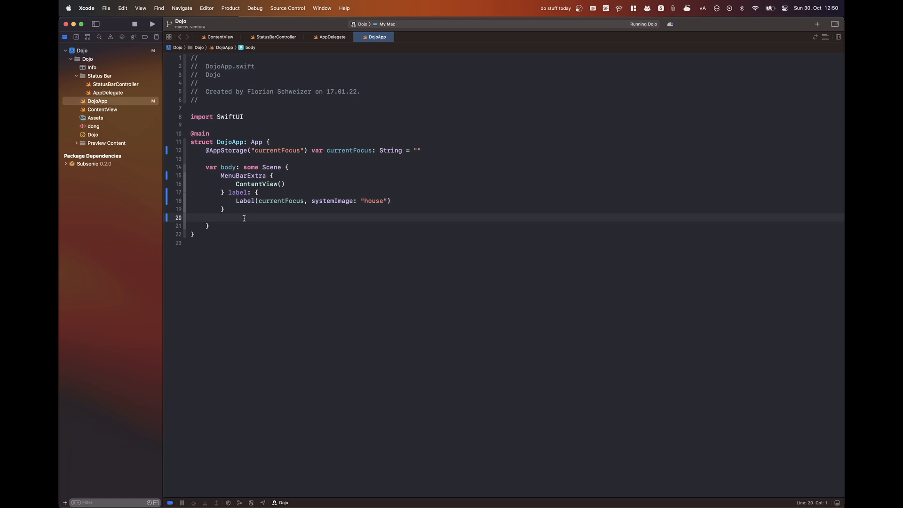
Use the window menuBarExtraStyle and show "No Focus set." when currentFocus is empty
{"action": "type", "text": ".menuBarExtraStyle(."}
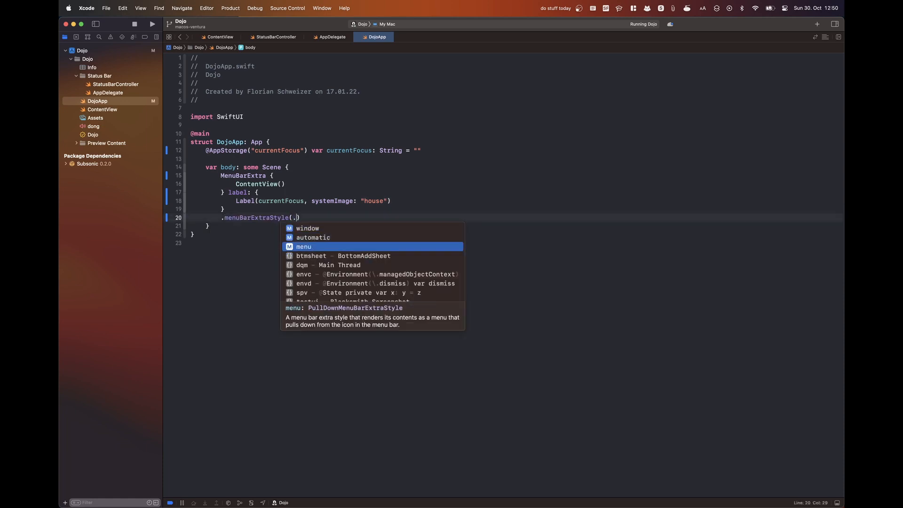
{"action": "left_click", "coordinate": [306, 228]}
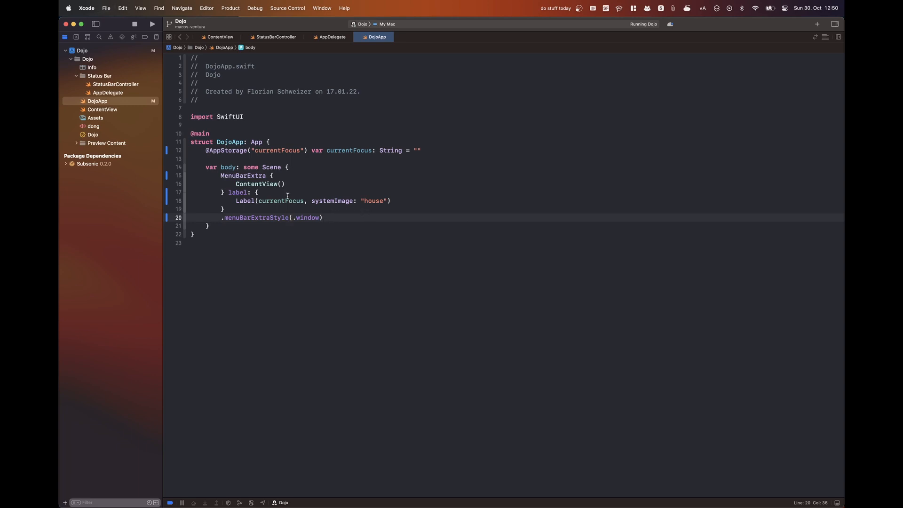
{"action": "type", "text": "if"}
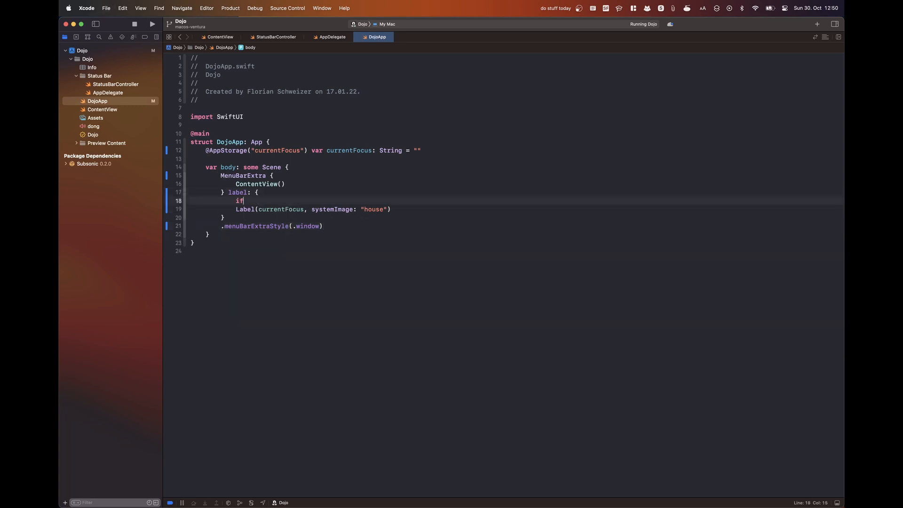
{"action": "type", "text": "currentFocus.isEmpty {"}
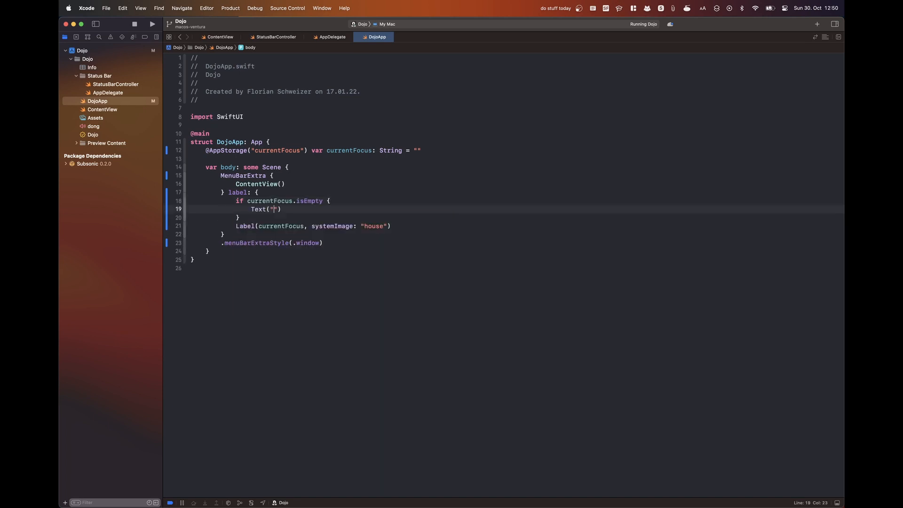
{"action": "type", "text": "No Focus set."}
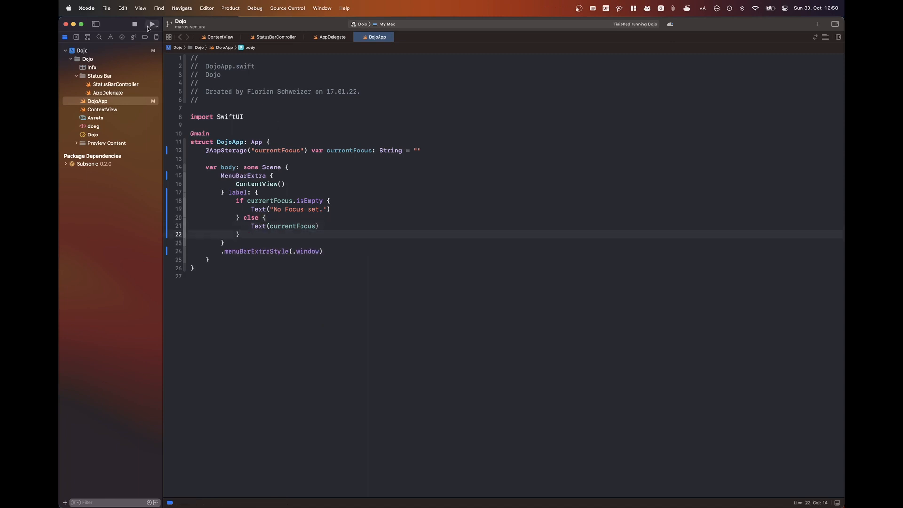
Rebuild Dojo and confirm a focus entry in its menu bar window
{"action": "left_click", "coordinate": [153, 25]}
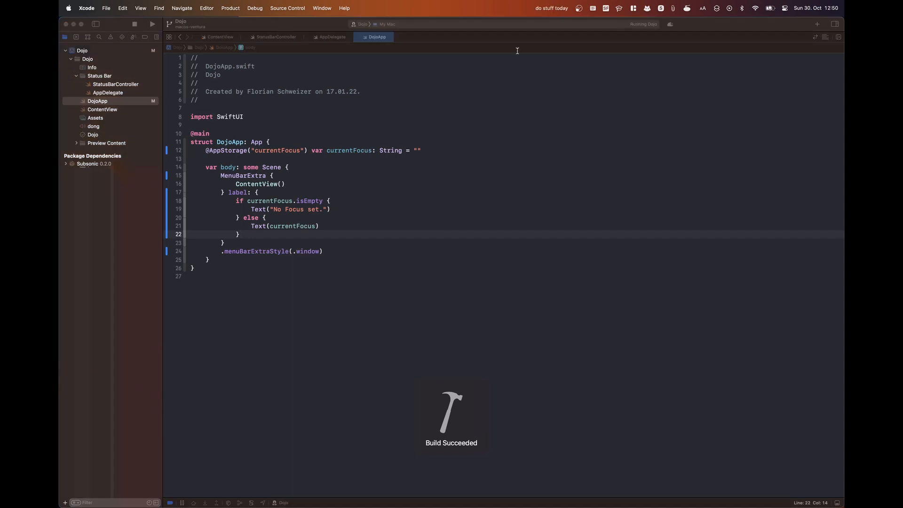
{"action": "left_click", "coordinate": [552, 7]}
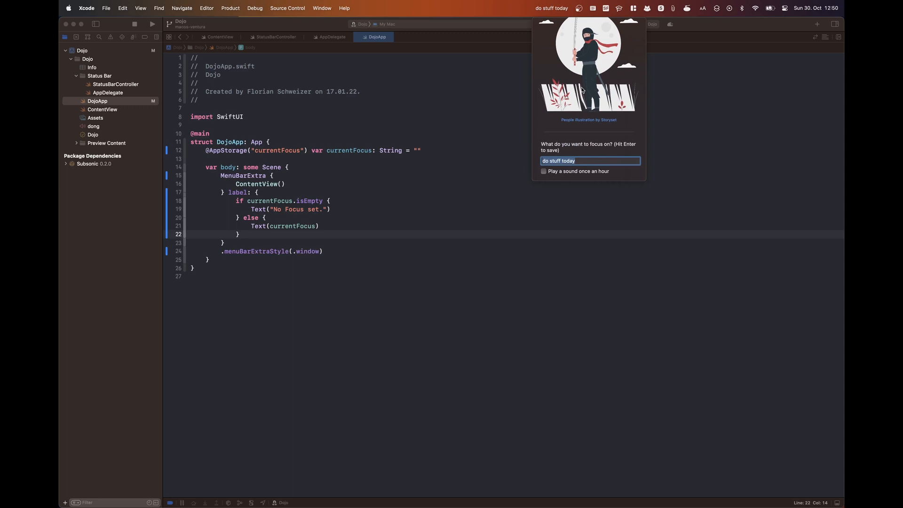
{"action": "key", "text": "Return"}
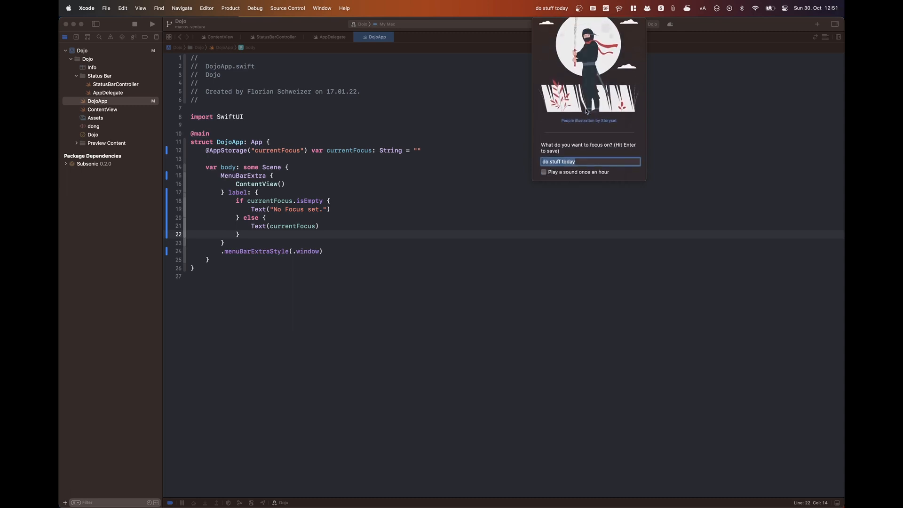
{"action": "key", "text": "enter"}
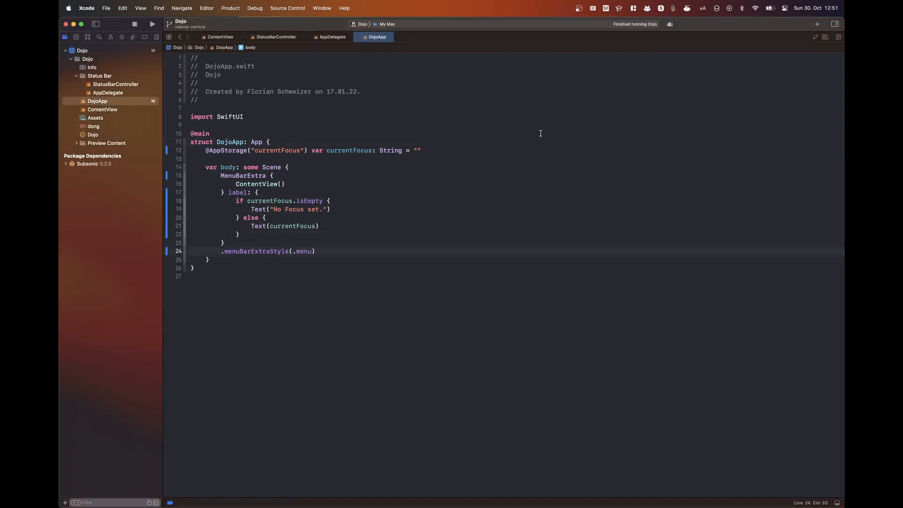
Review StatusBarController, then move into ContentView's body for editing
{"action": "left_click", "coordinate": [555, 7]}
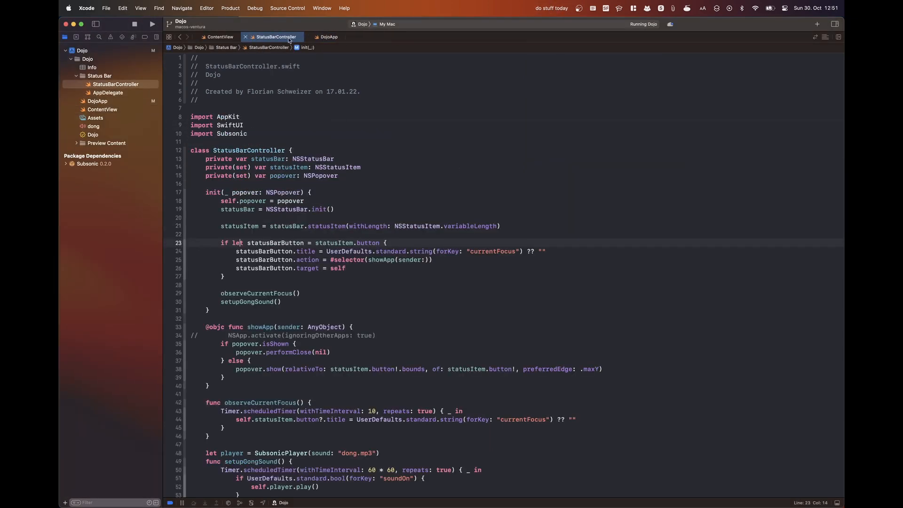
{"action": "left_click", "coordinate": [218, 36]}
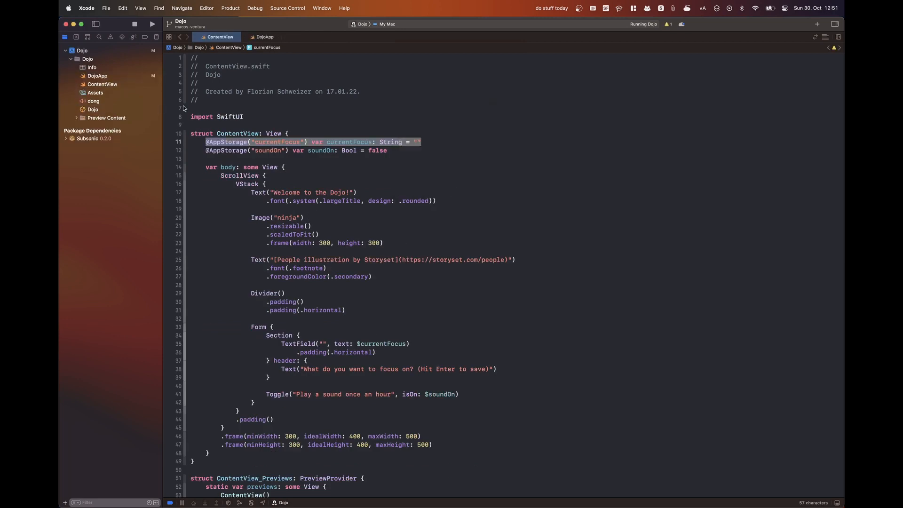
{"action": "left_click", "coordinate": [285, 168]}
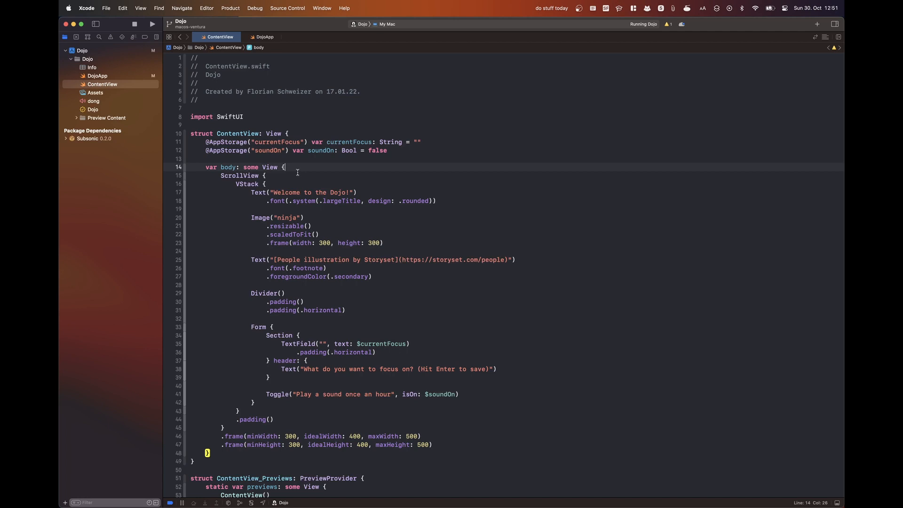
Shrink the ninja image to 50 and place it with the title in a bottom-aligned HStack
{"action": "scroll", "scroll_direction": "down", "scroll_amount": 3}
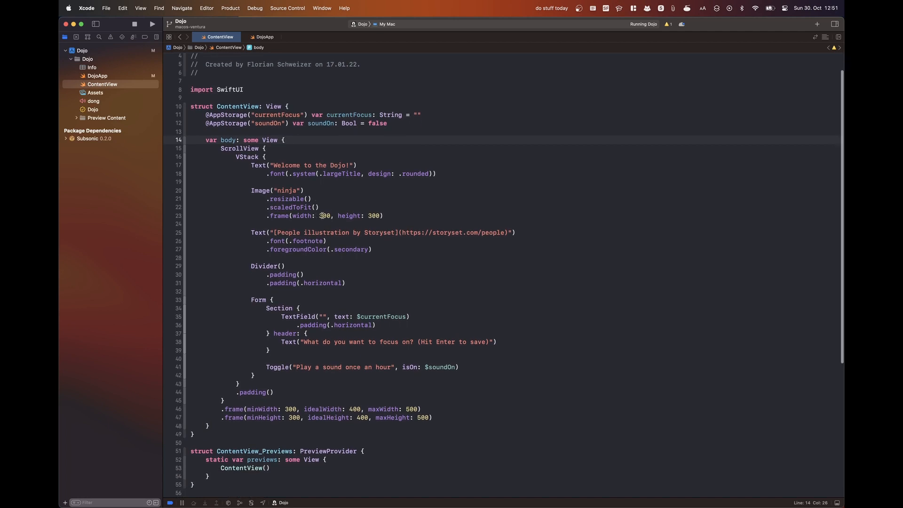
{"action": "double_click", "coordinate": [326, 215]}
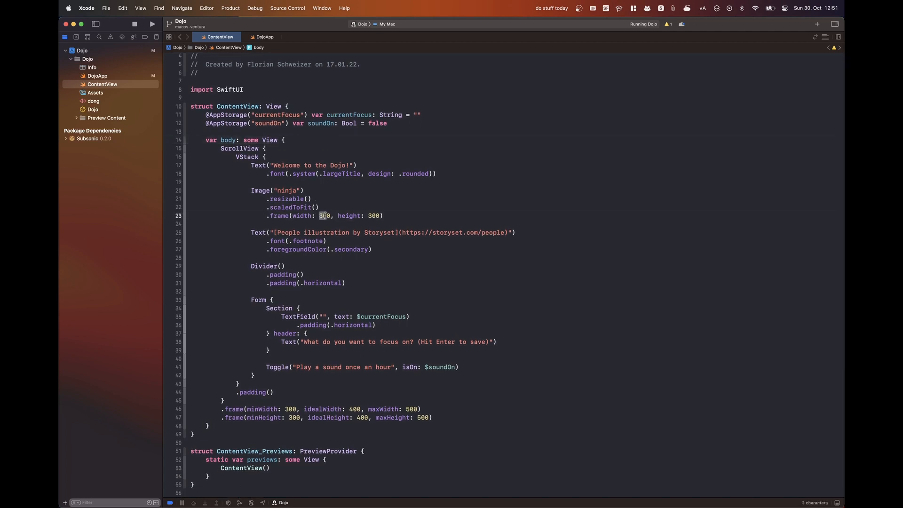
{"action": "type", "text": "50"}
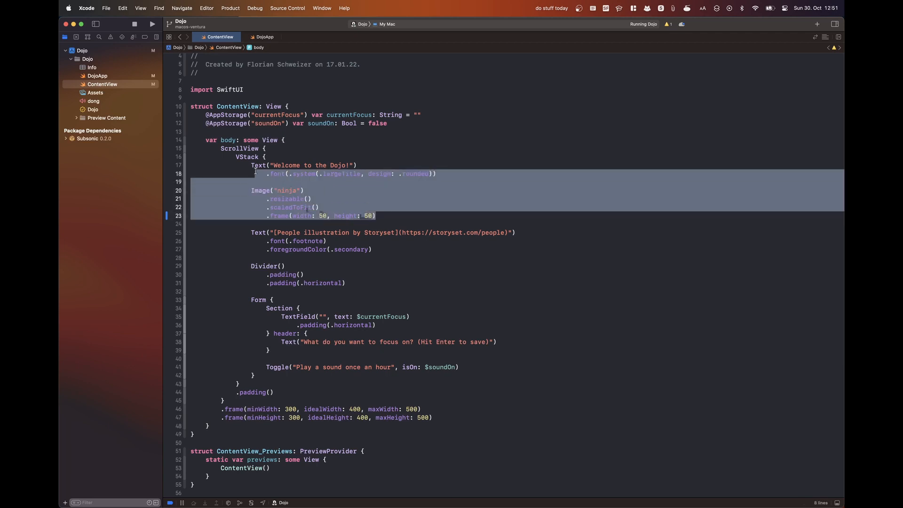
{"action": "type", "text": "HStack{"}
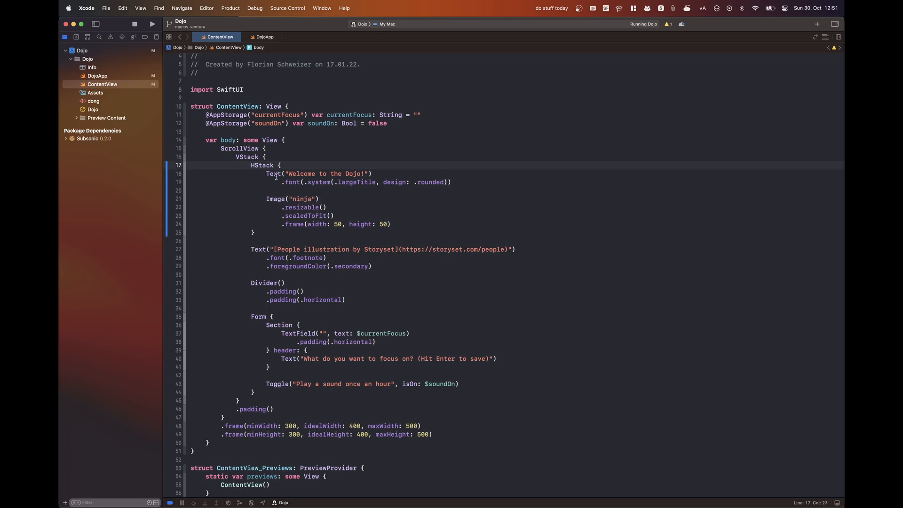
{"action": "type", "text": "alignment: )"}
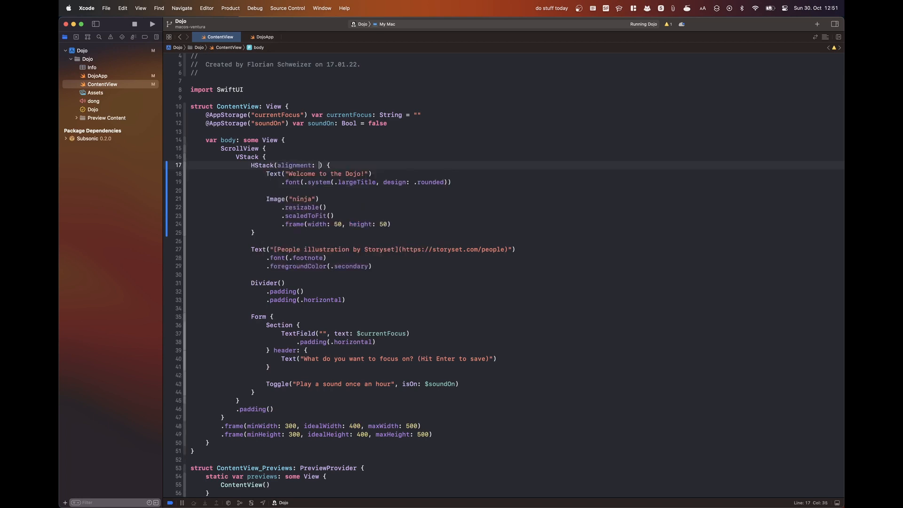
{"action": "type", "text": ".bottom"}
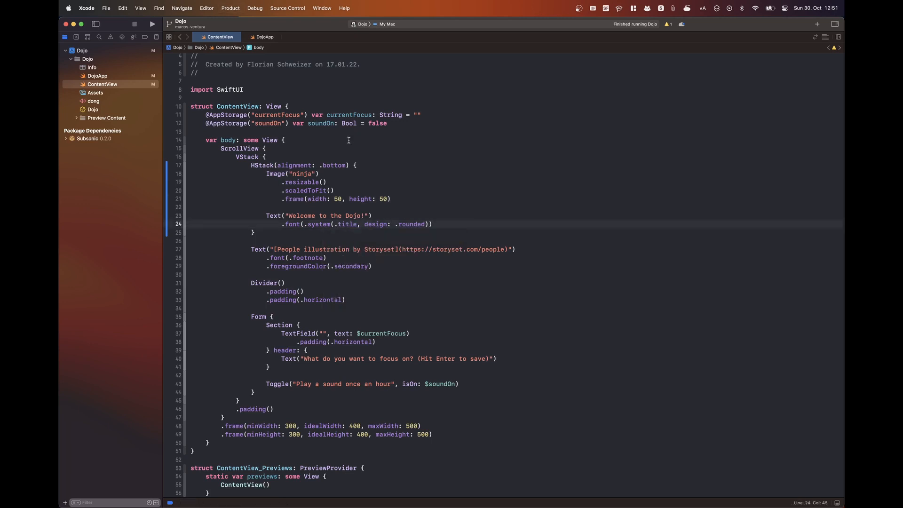
{"action": "left_click", "coordinate": [153, 24]}
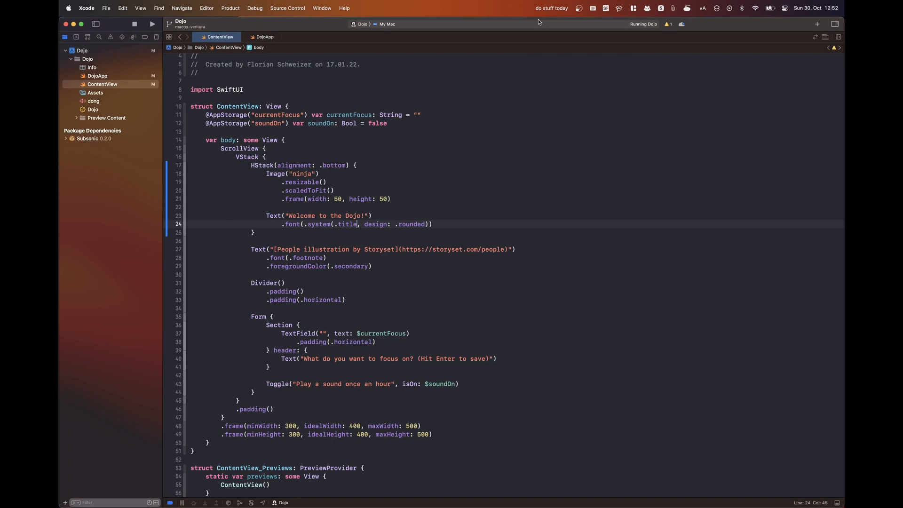
Give the outer VStack leading alignment and delete the Divider with its padding
{"action": "left_click", "coordinate": [258, 156]}
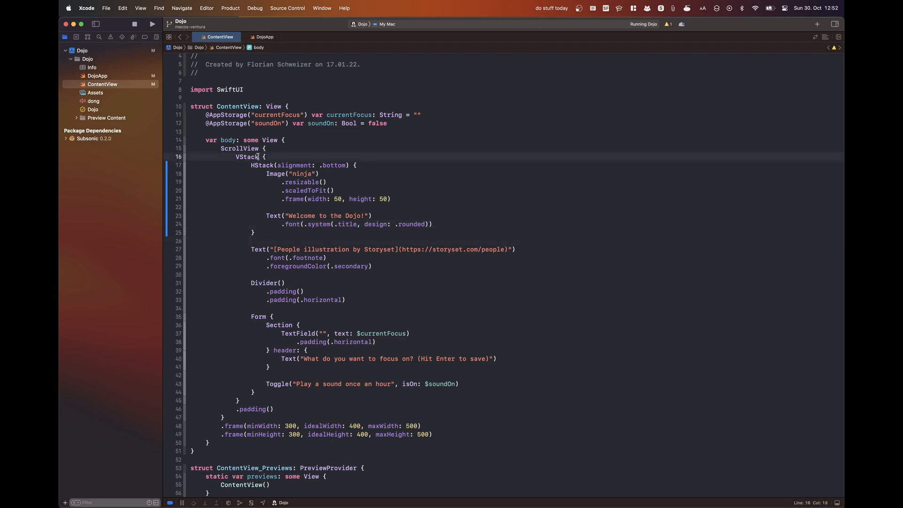
{"action": "type", "text": "(alignment:"}
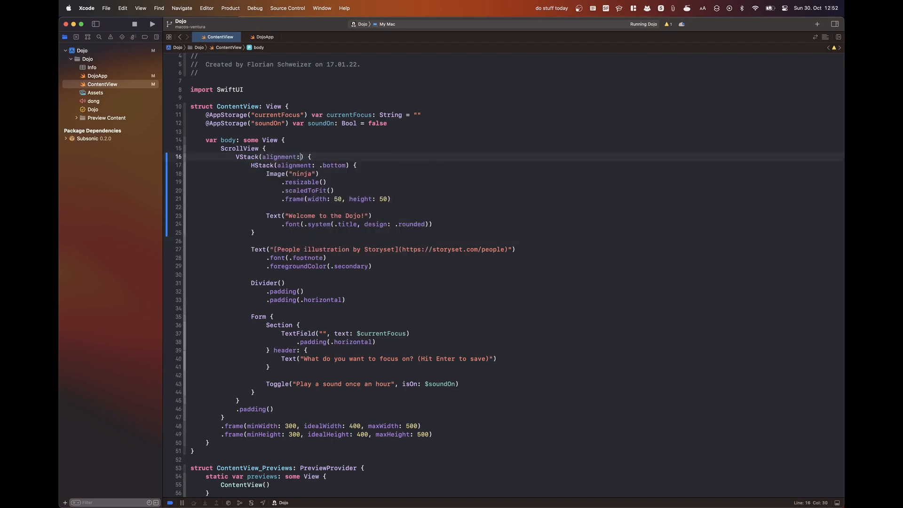
{"action": "type", "text": ".leading"}
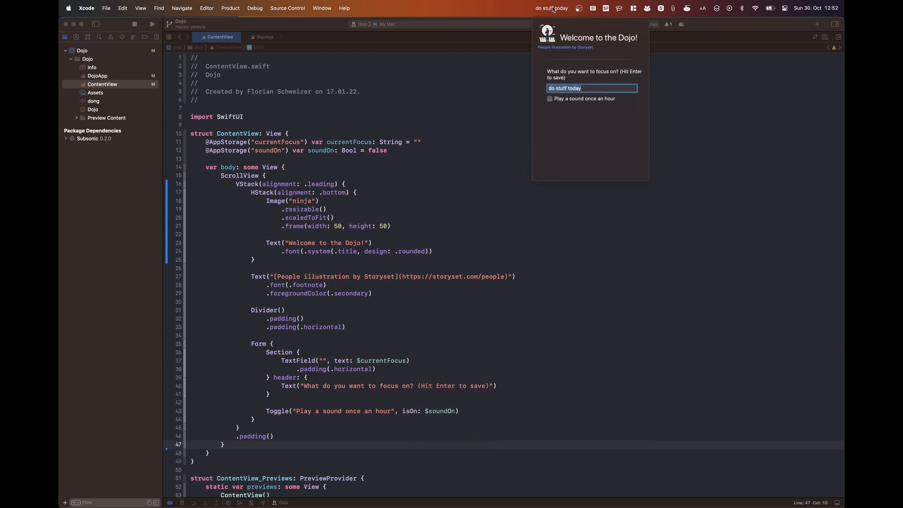
{"action": "mouse_move", "coordinate": [541, 10]}
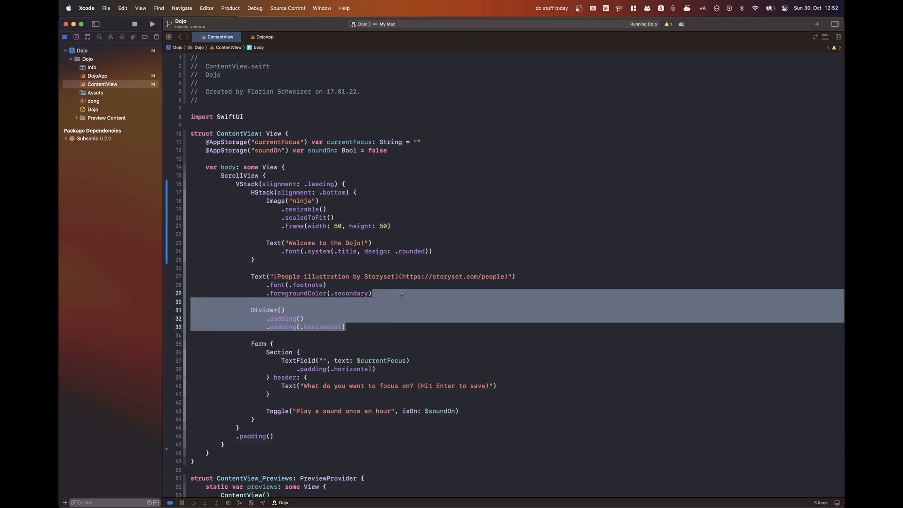
{"action": "key", "text": "Delete"}
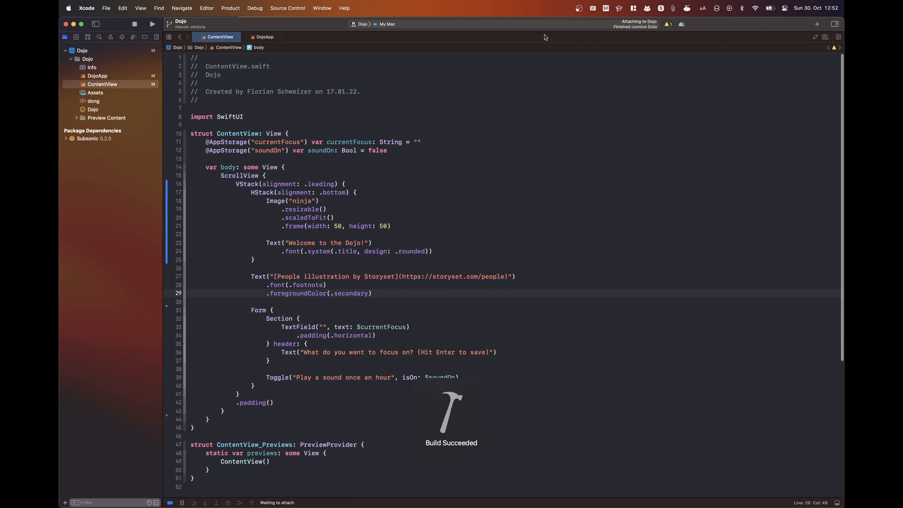
Set the focus to "do stuff today" and give the text field the squareBorder style
{"action": "type", "text": "do stuff today"}
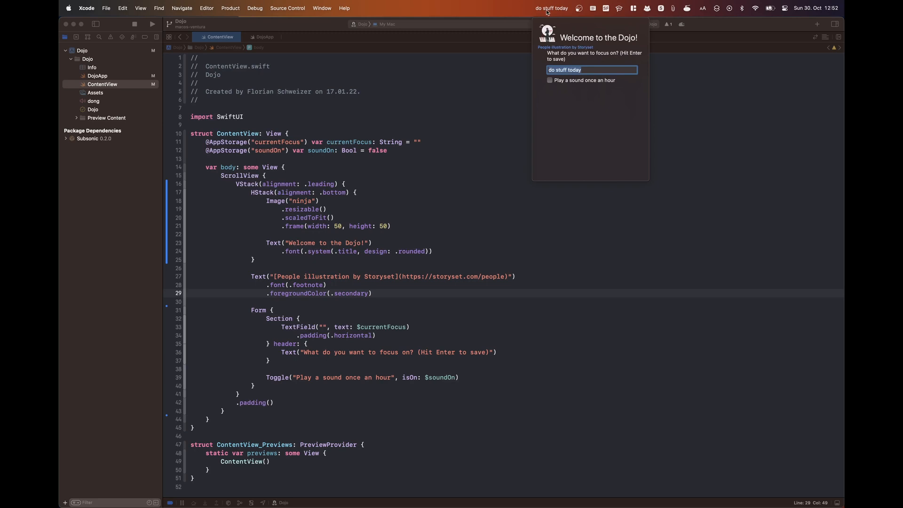
{"action": "left_click", "coordinate": [549, 80]}
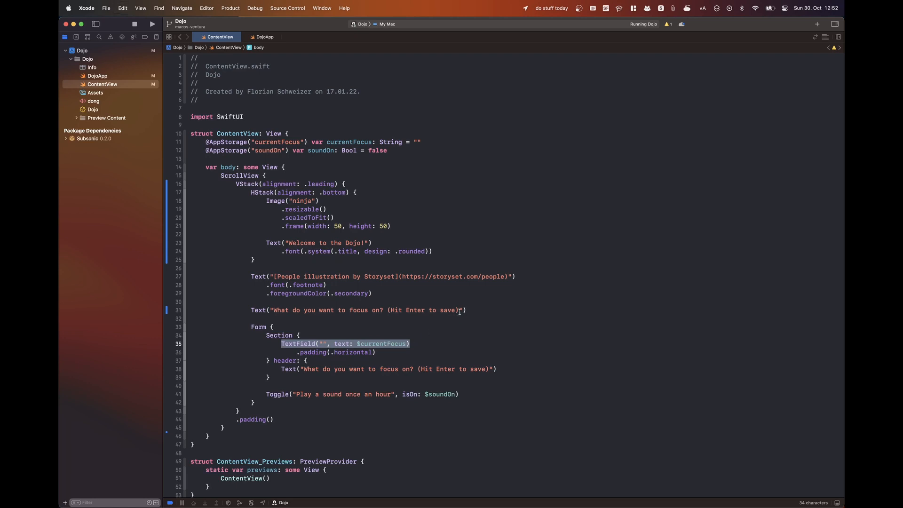
{"action": "type", "text": ".textFieldStyle(."}
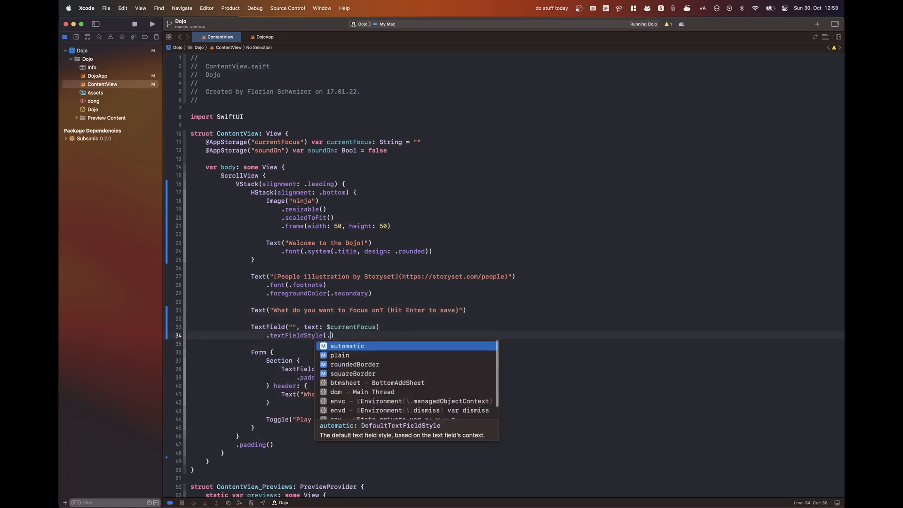
{"action": "left_click", "coordinate": [353, 373]}
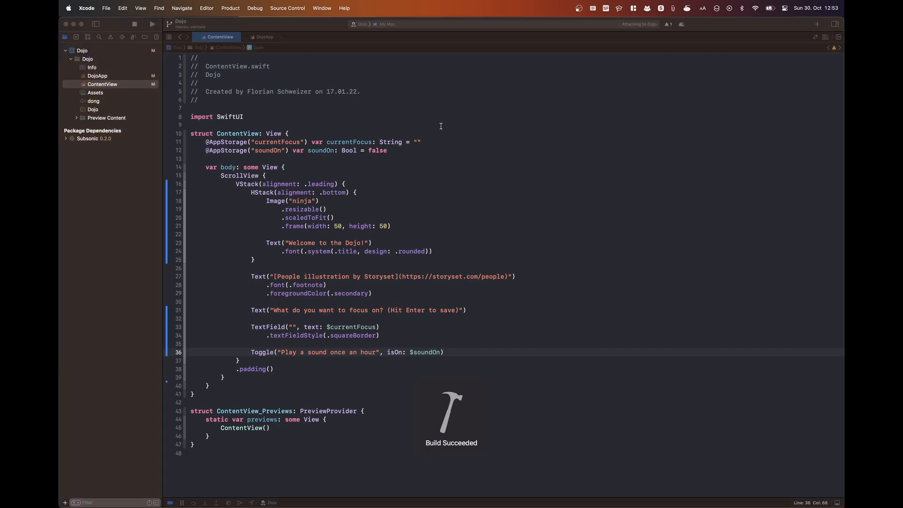
{"action": "type", "text": "do stuff today"}
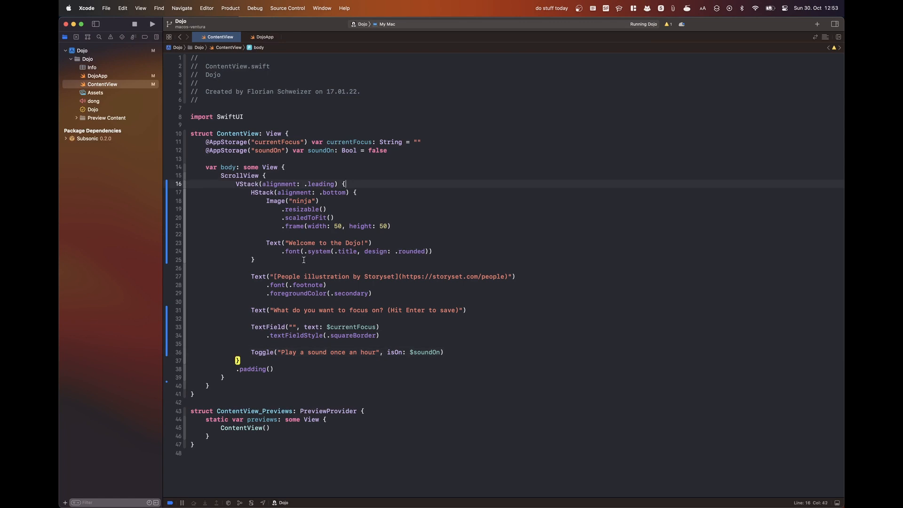
Remove the ScrollView wrapper and insert a Divider below the Storyset credit
{"action": "left_click_drag", "start_coordinate": [233, 183], "coordinate": [273, 368]}
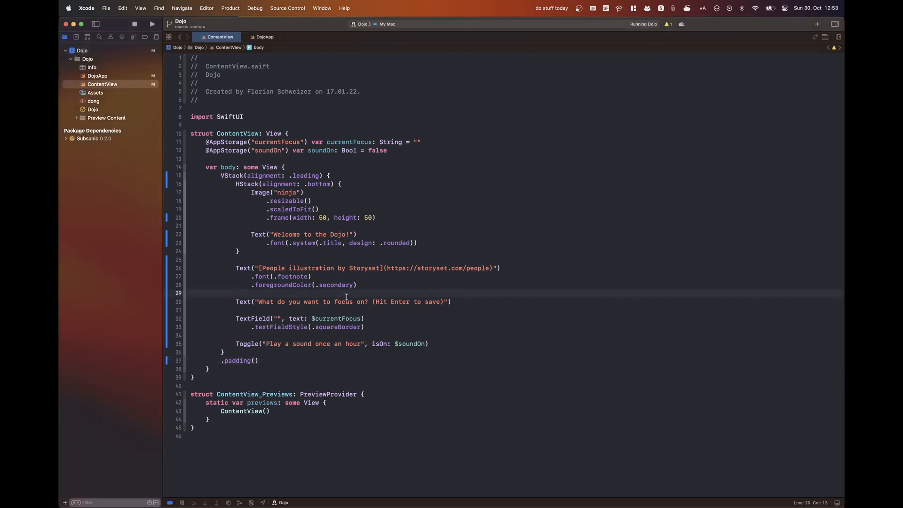
{"action": "type", "text": "Divider("}
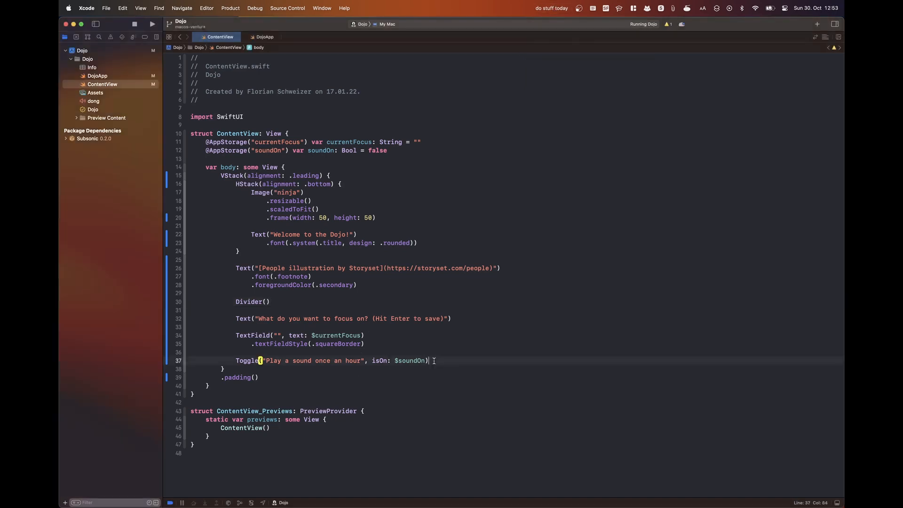
Add an HStack with a "Quit" Button calling NSApplication.shared.terminate(nil)
{"action": "type", "text": "HS{"}
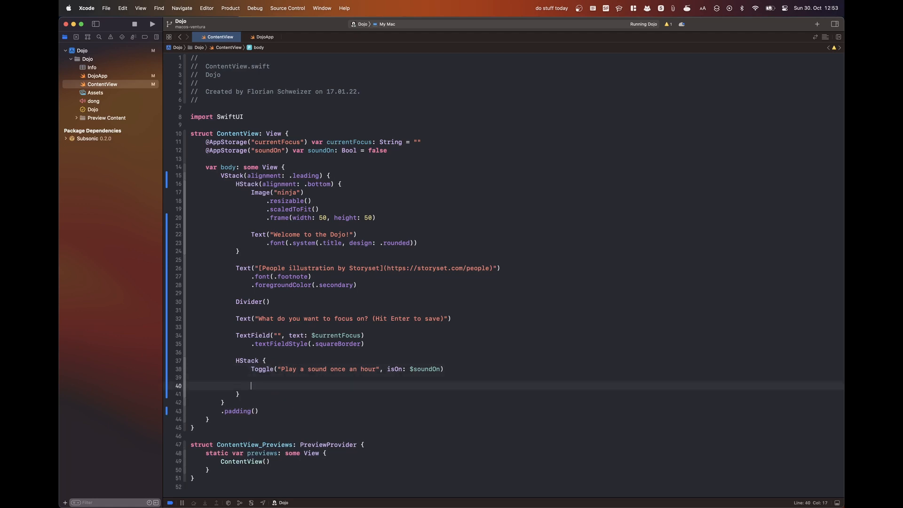
{"action": "type", "text": "Button("}
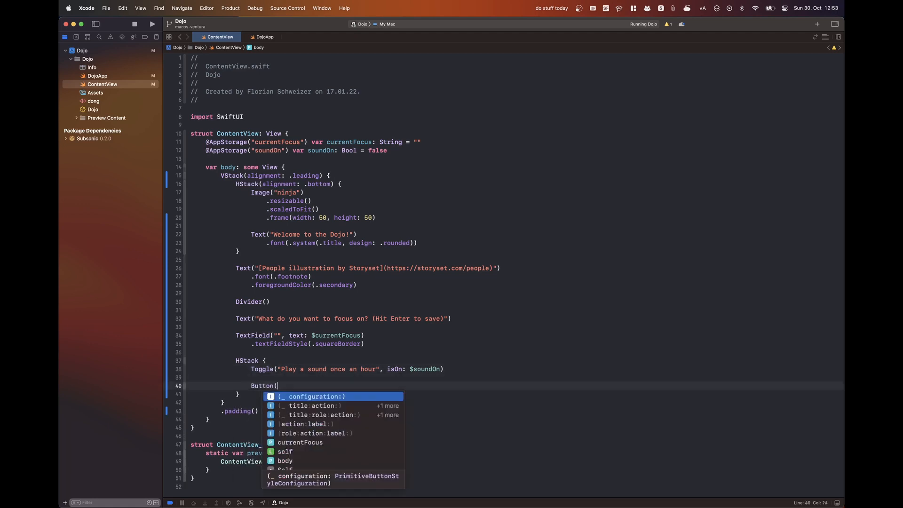
{"action": "type", "text": "\"Quit\") {"}
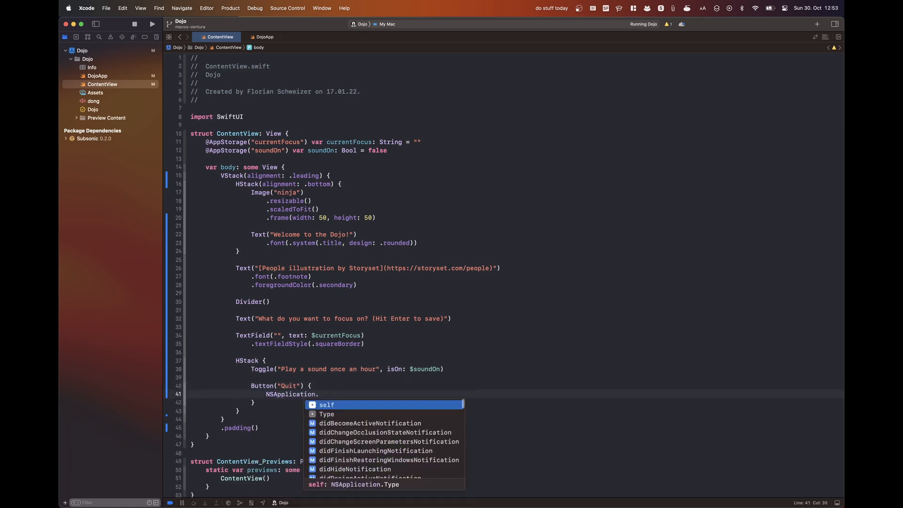
{"action": "type", "text": "shared."}
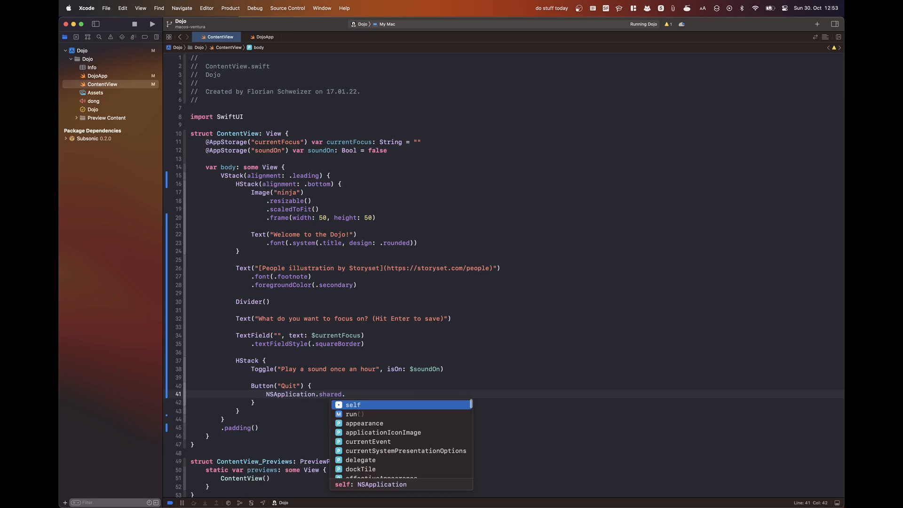
{"action": "type", "text": ".e"}
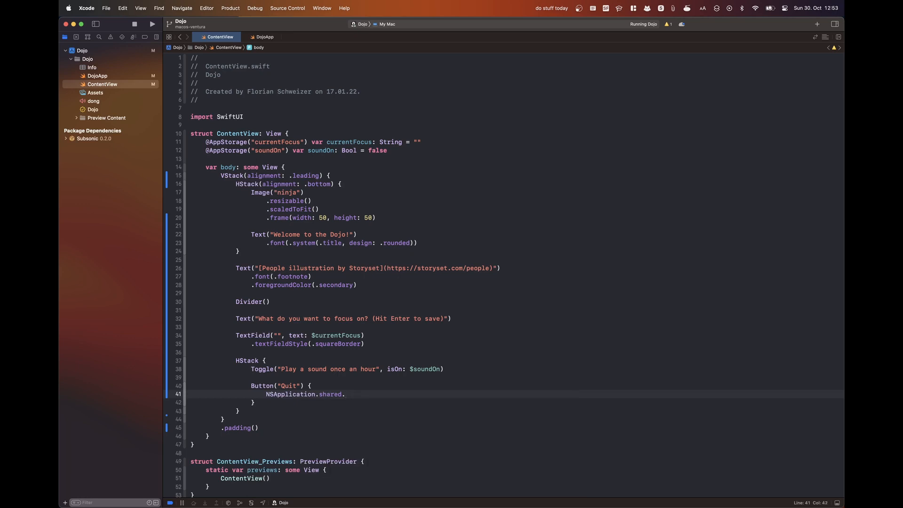
{"action": "type", "text": "qui"}
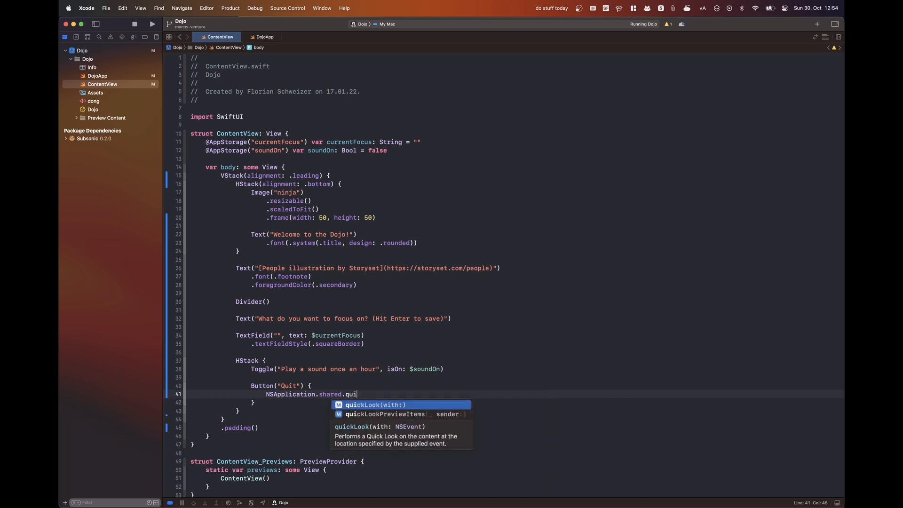
{"action": "key", "text": "backspace"}
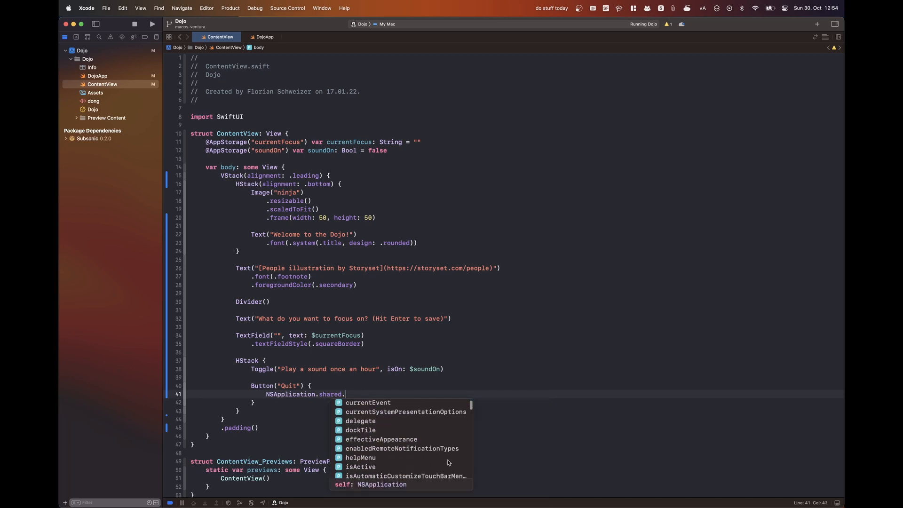
{"action": "type", "text": "terminate(nil"}
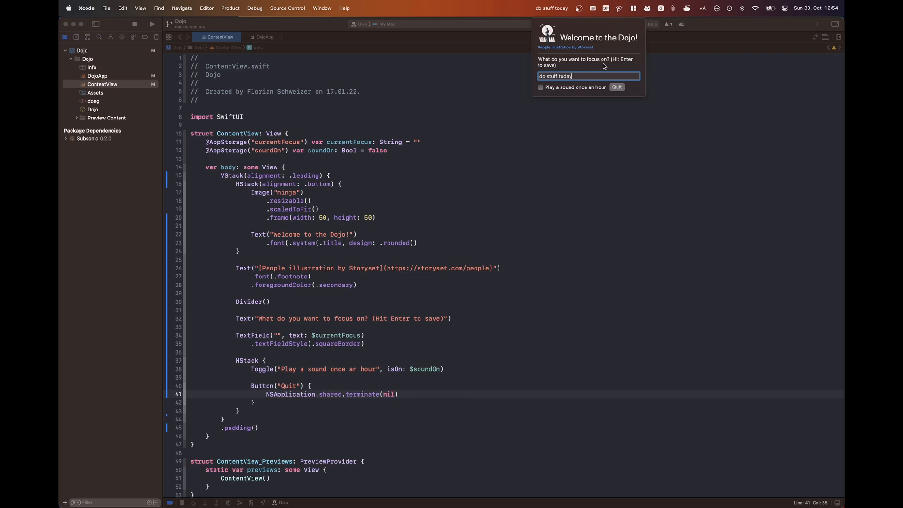
{"action": "mouse_move", "coordinate": [591, 75]}
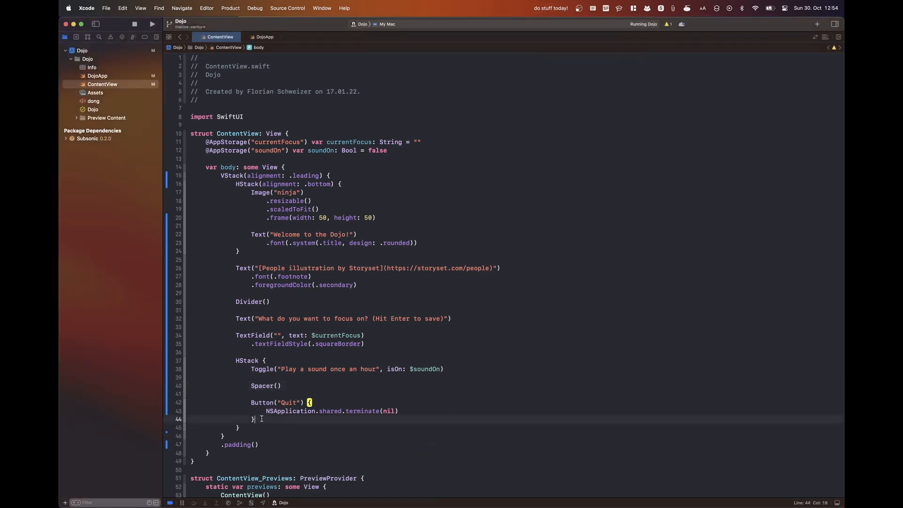
Start a .tint modifier, relaunch Dojo and switch to DojoApp.swift
{"action": "type", "text": ".tint(."}
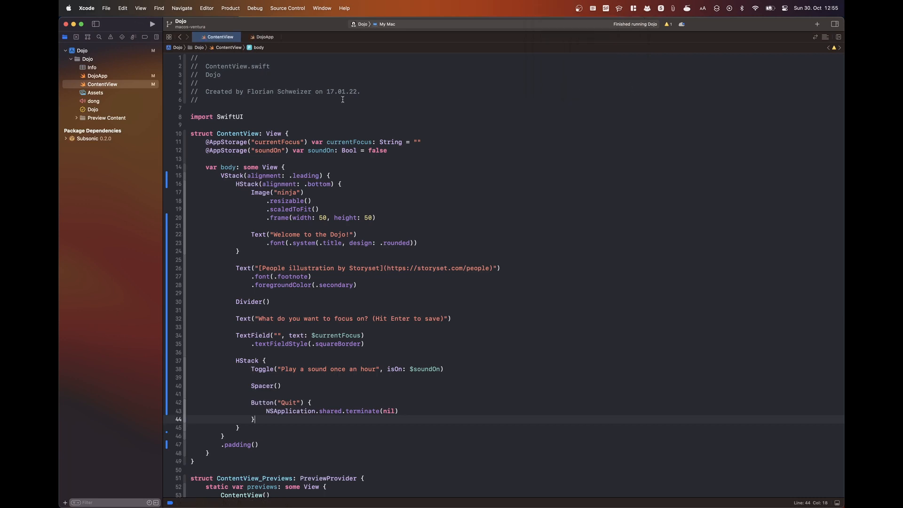
{"action": "left_click", "coordinate": [151, 25]}
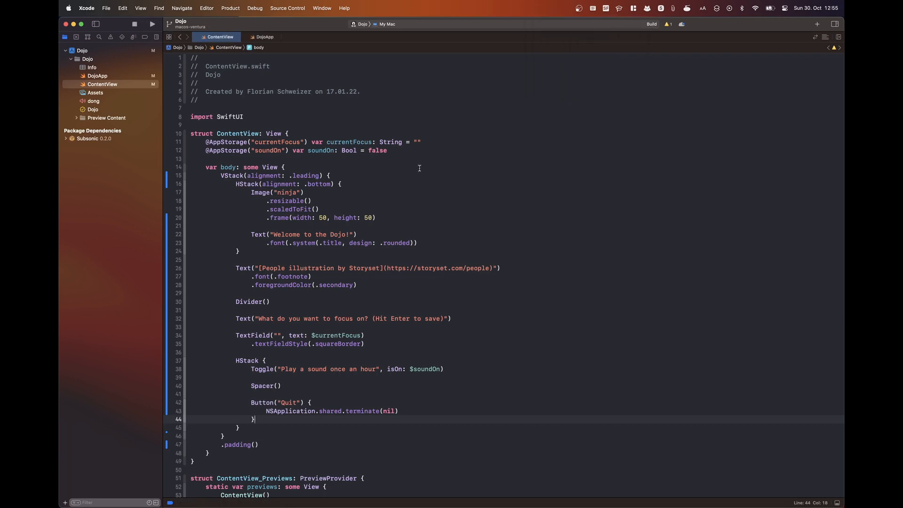
{"action": "left_click", "coordinate": [152, 25]}
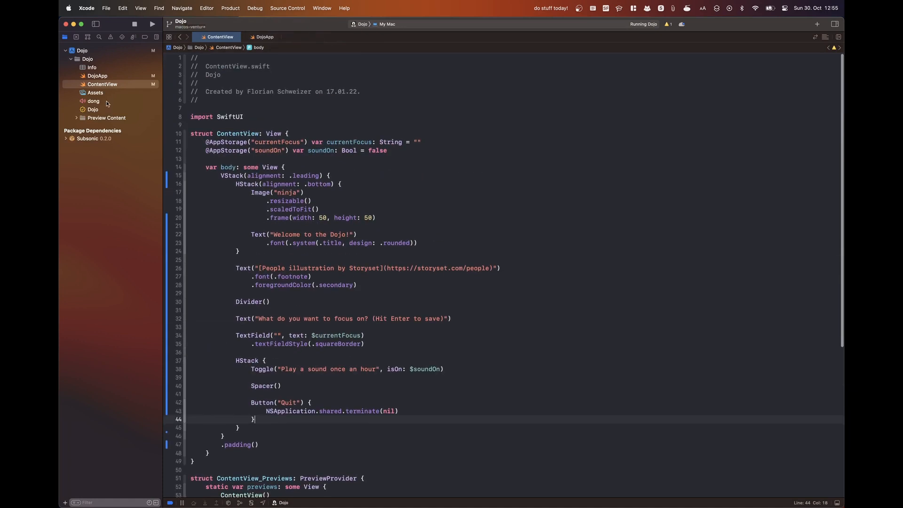
{"action": "left_click", "coordinate": [97, 75]}
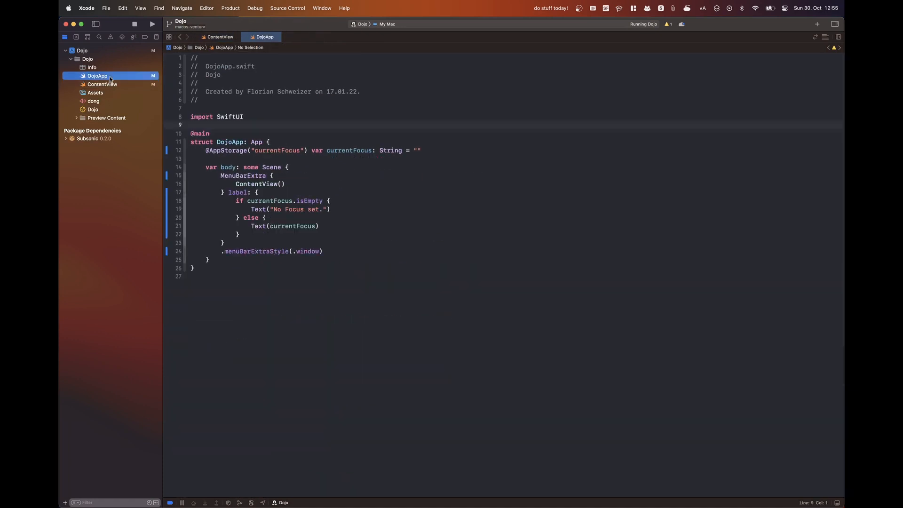
Strip the soundOn storage and toggle, then move the dong file to the Trash
{"action": "left_click", "coordinate": [102, 85]}
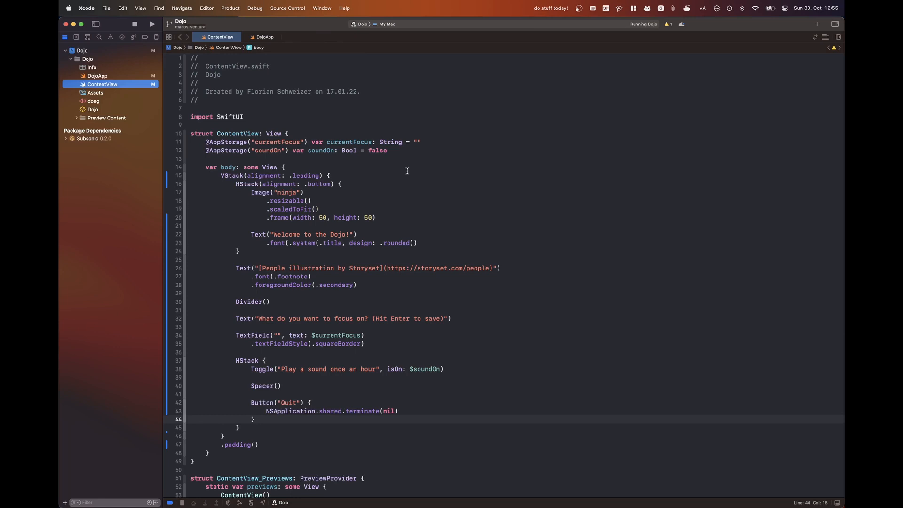
{"action": "mouse_move", "coordinate": [300, 394]}
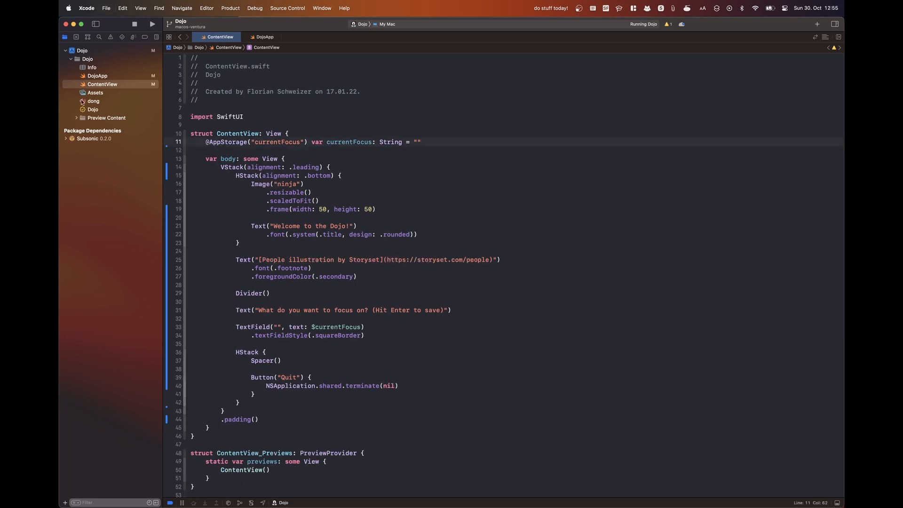
{"action": "right_click", "coordinate": [93, 100]}
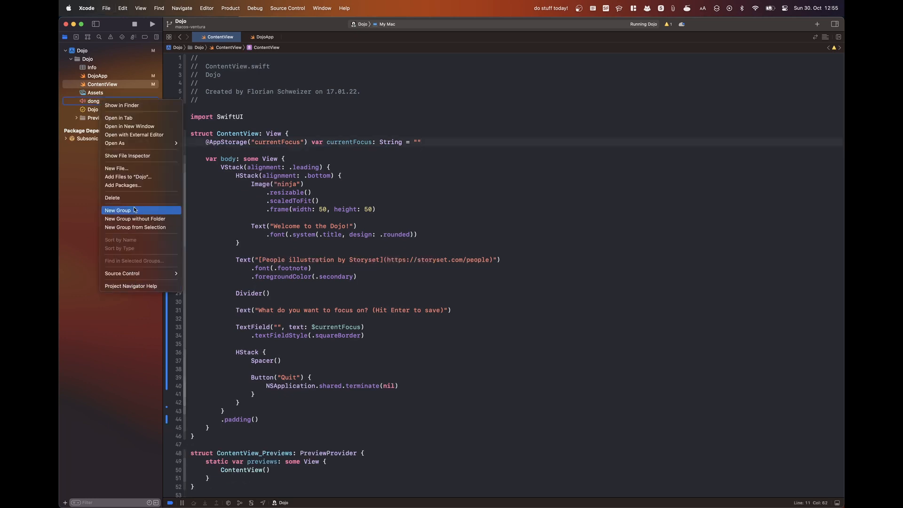
{"action": "left_click", "coordinate": [112, 197]}
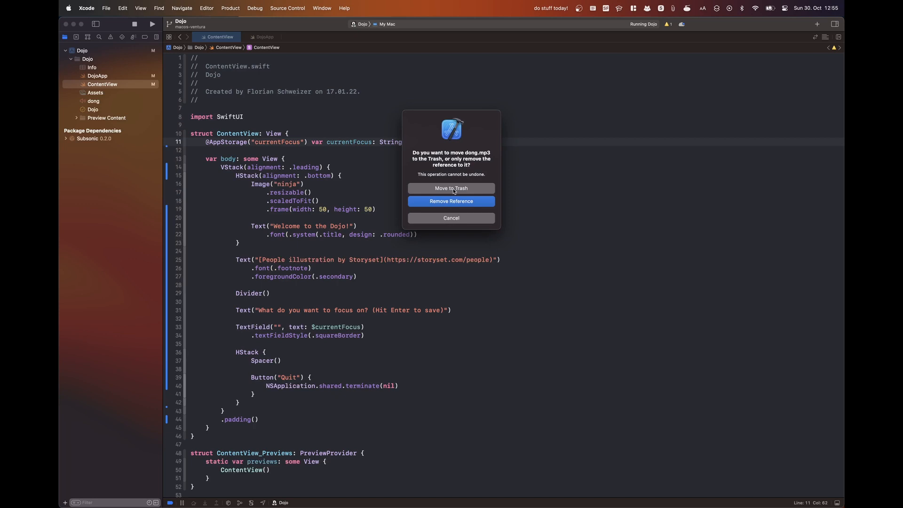
{"action": "left_click", "coordinate": [452, 200]}
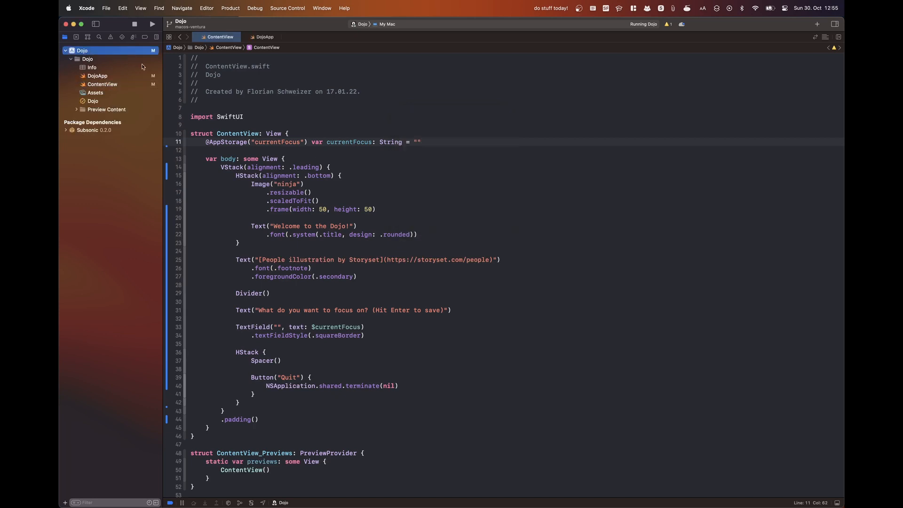
Delete Subsonic from the Dojo target's Frameworks and from the project's Package Dependencies list
{"action": "left_click", "coordinate": [82, 50]}
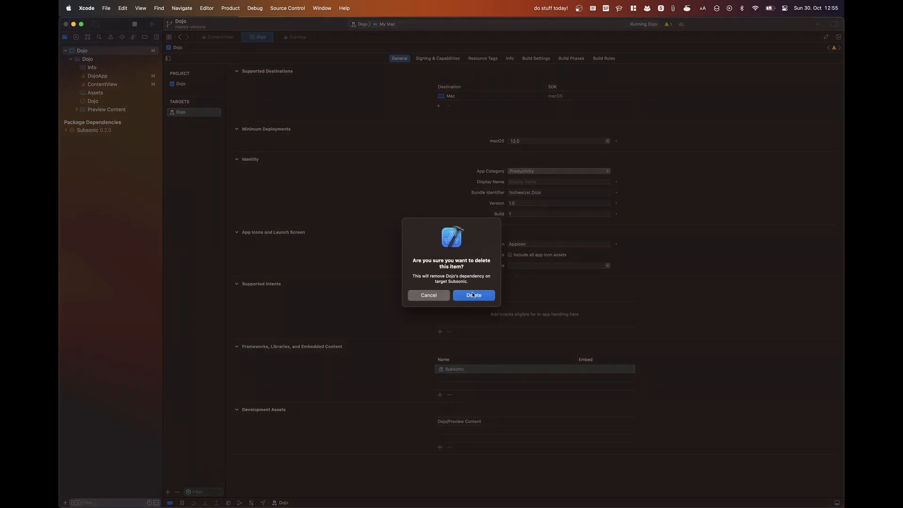
{"action": "left_click", "coordinate": [473, 295]}
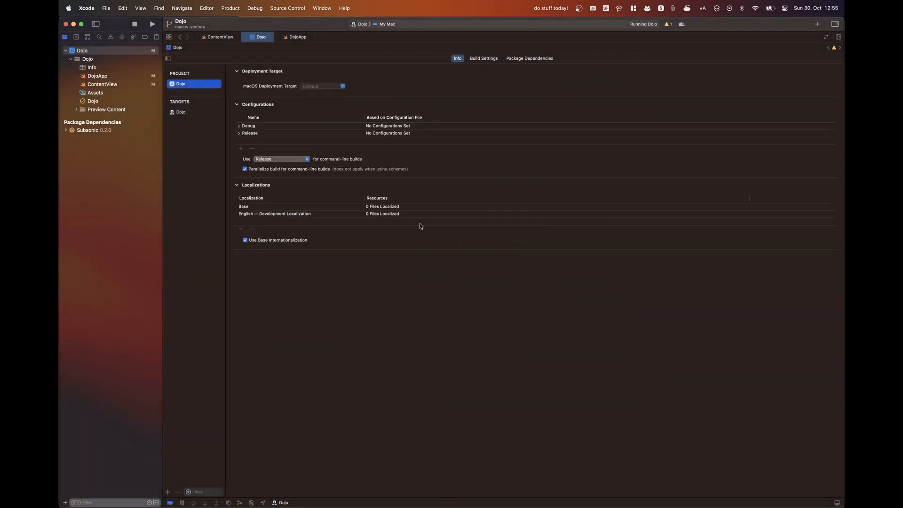
{"action": "left_click", "coordinate": [530, 59]}
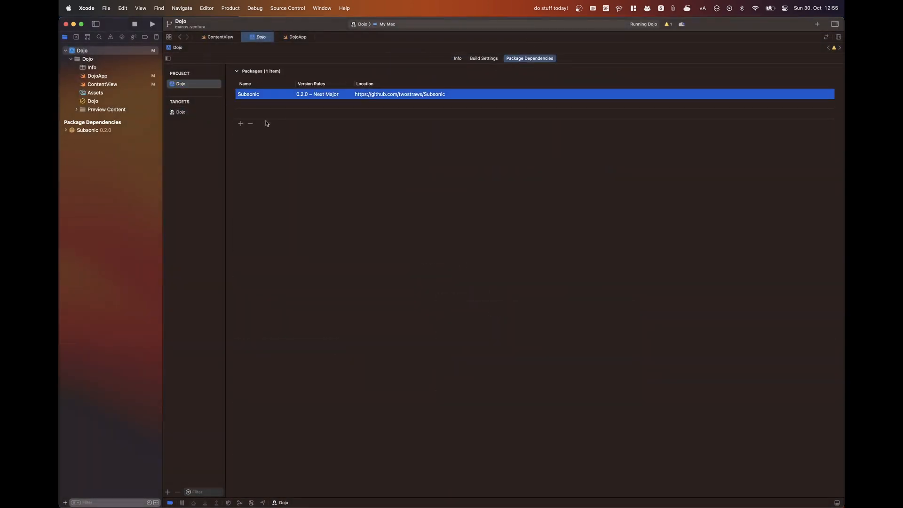
{"action": "left_click", "coordinate": [220, 37]}
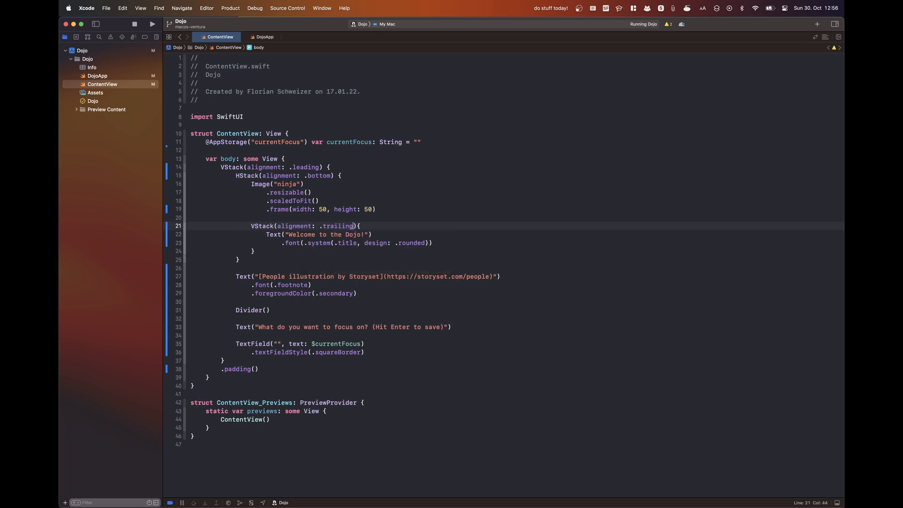
Place the Quit button in a trailing VStack above the Welcome title and run Dojo
{"action": "type", "text": "\" \""}
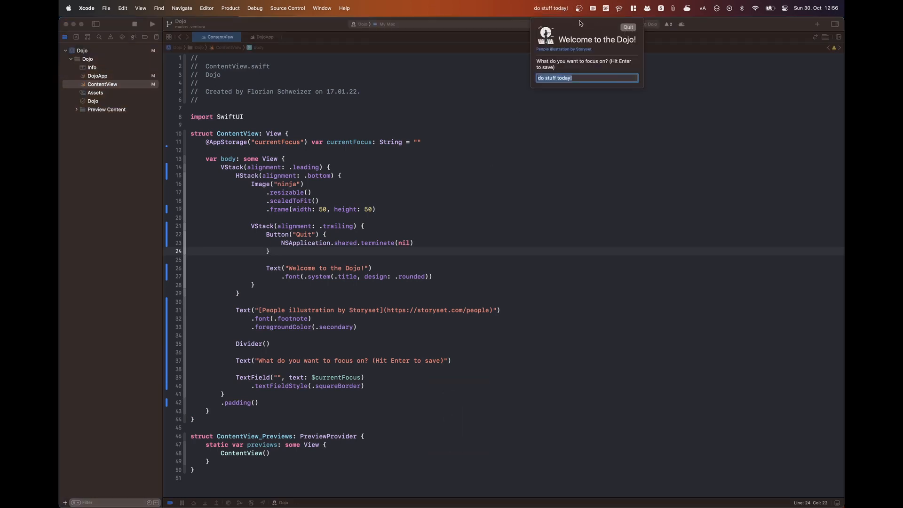
{"action": "mouse_move", "coordinate": [540, 20]}
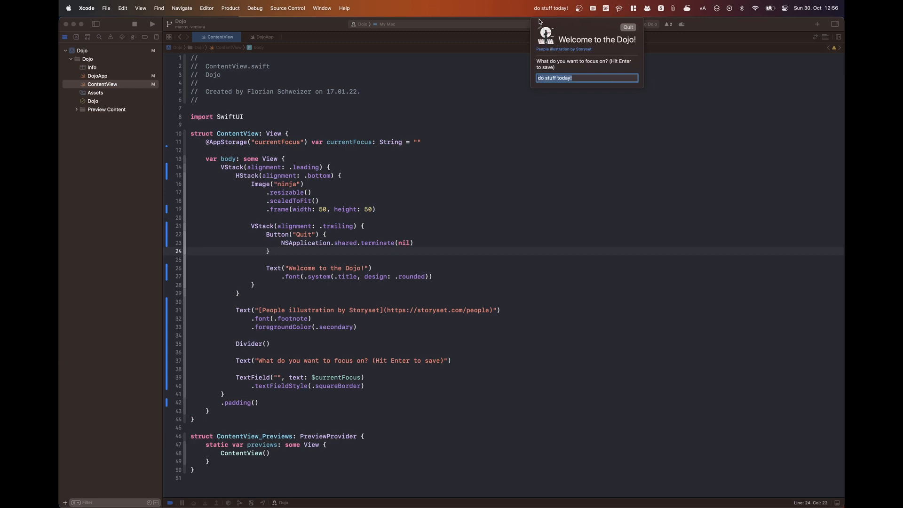